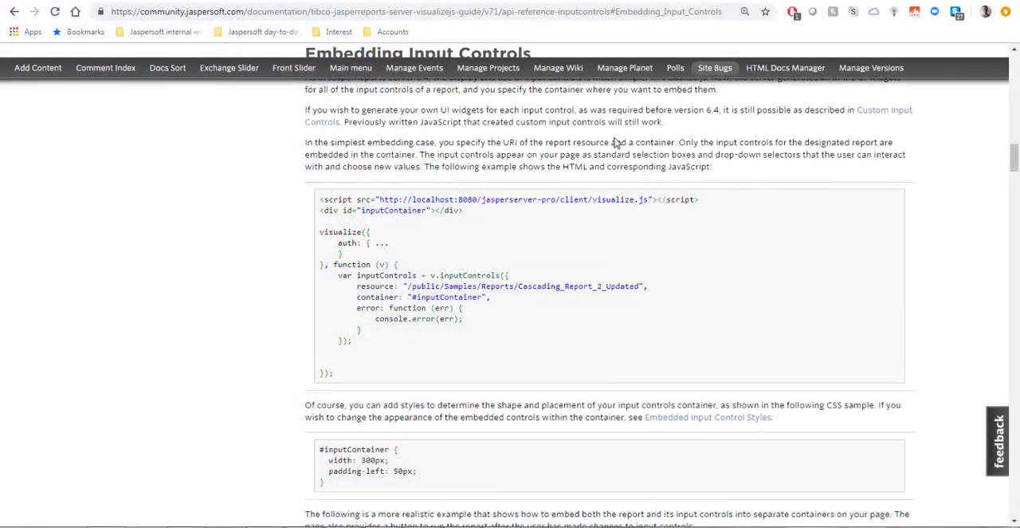
# - Review the example code, highlighting the inputControls call
pyautogui.scroll(3)
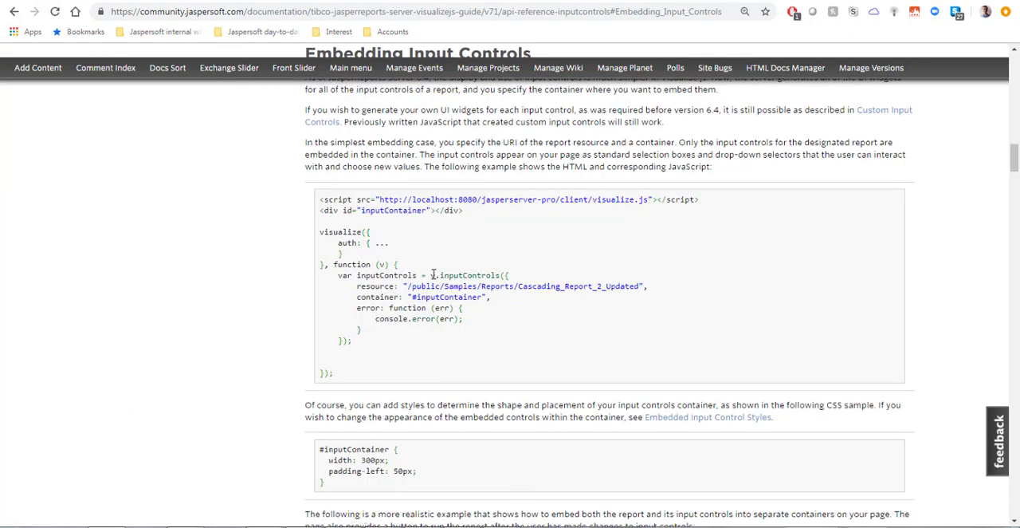
pyautogui.doubleClick(466, 275)
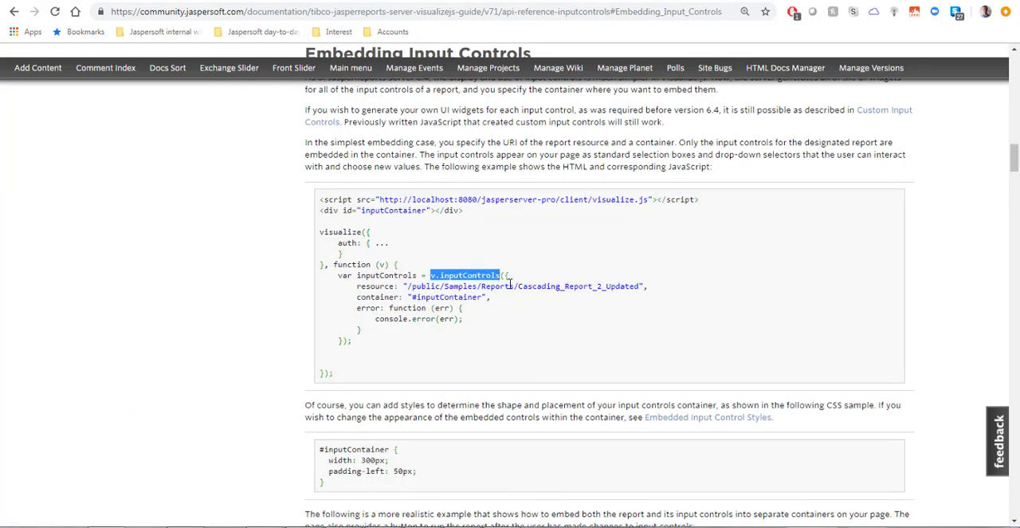
pyautogui.click(514, 280)
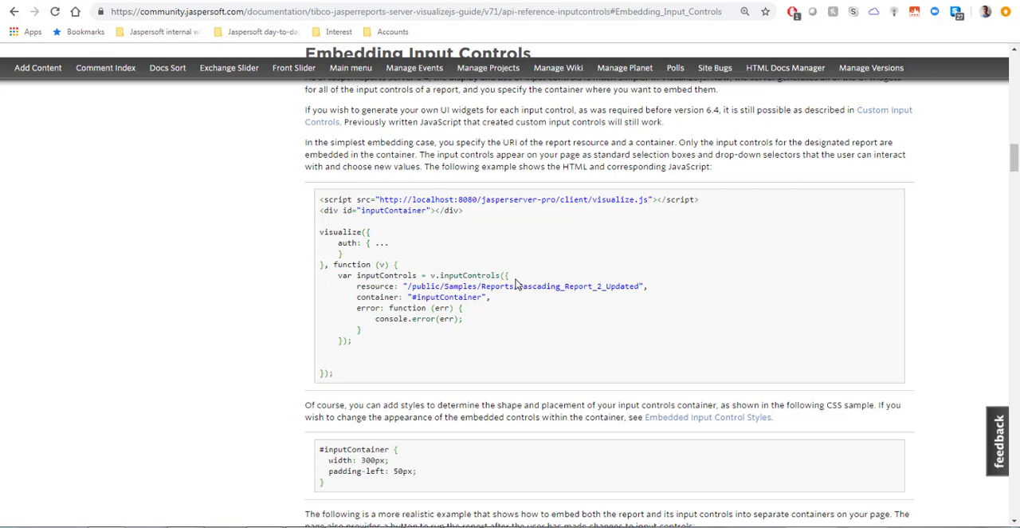
pyautogui.moveTo(360, 342)
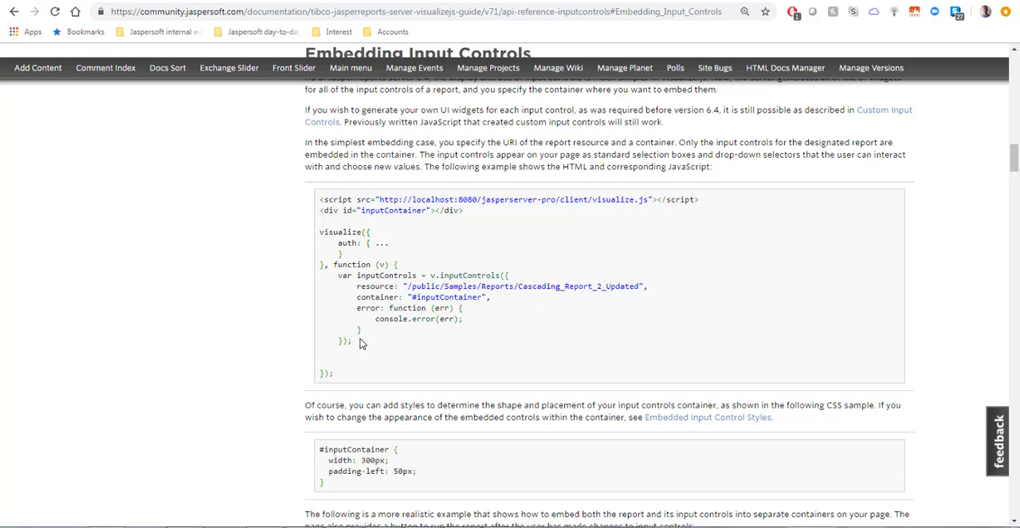
pyautogui.moveTo(357, 344)
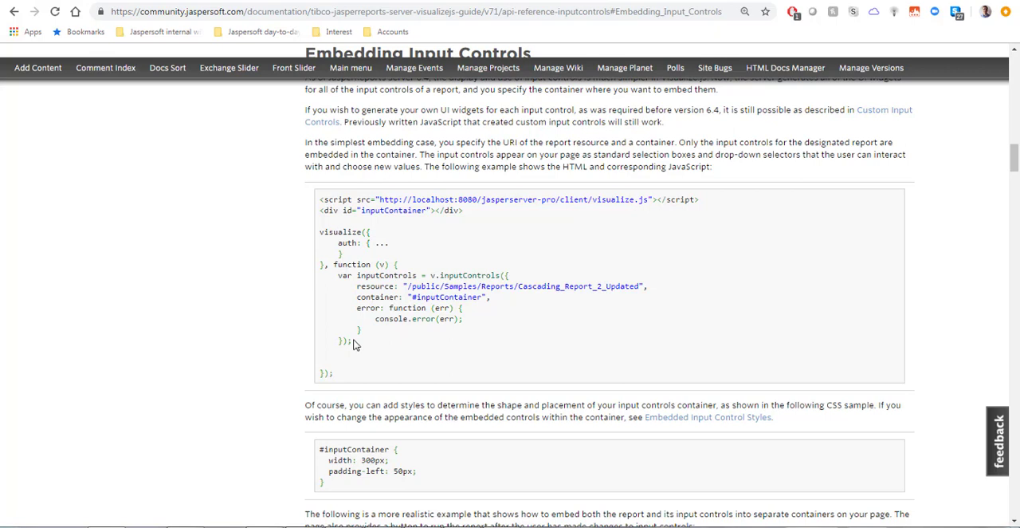
pyautogui.moveTo(628, 150)
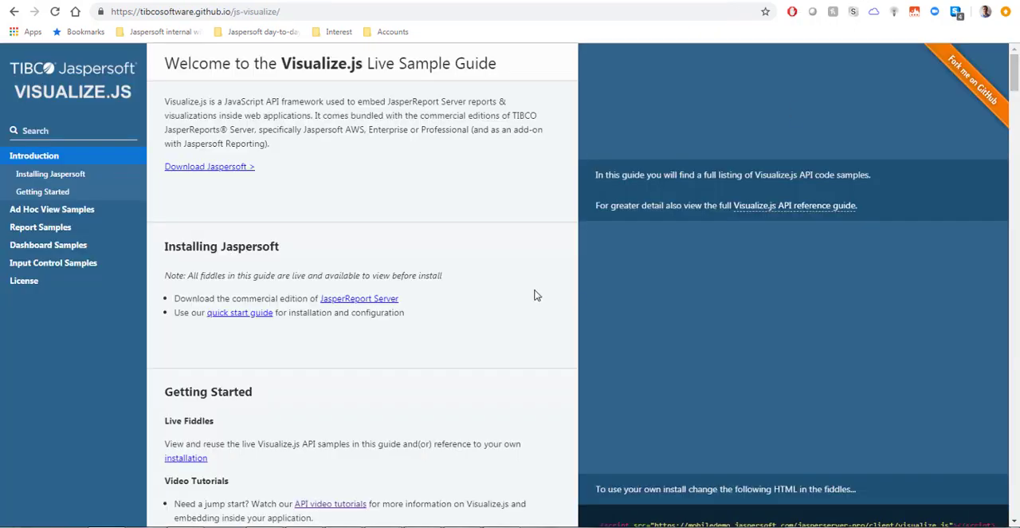
pyautogui.moveTo(524, 306)
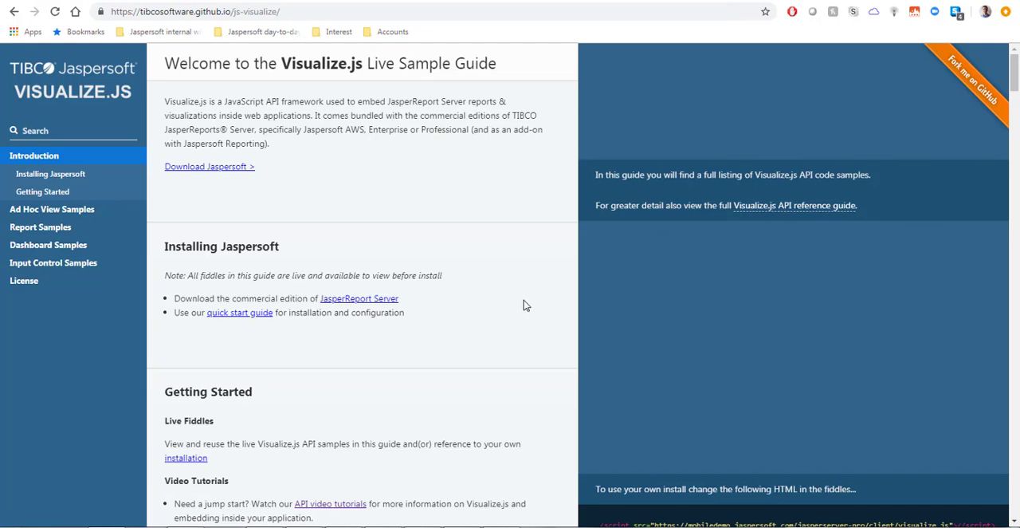
pyautogui.moveTo(407, 114)
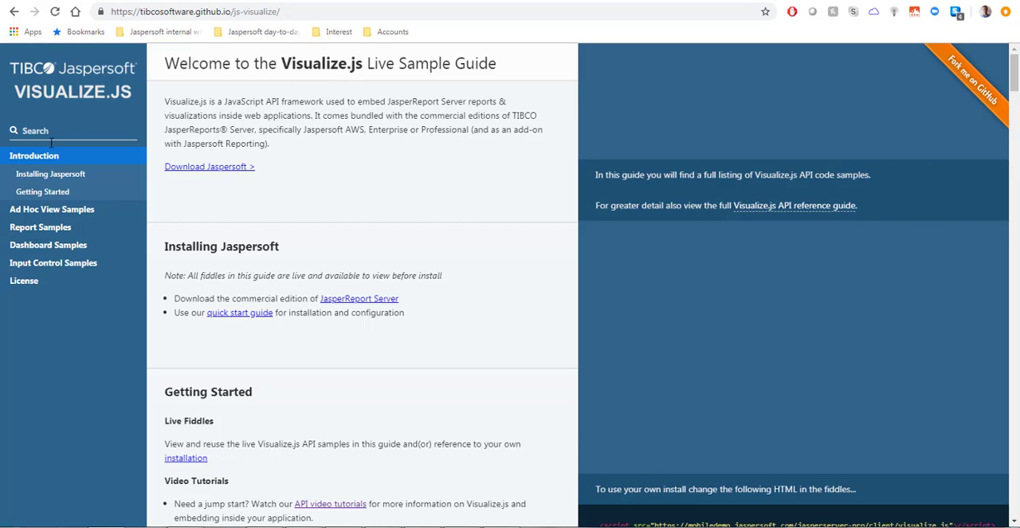
# - From Input Control Samples, open the 'Embed report and input control' live sample
pyautogui.click(55, 261)
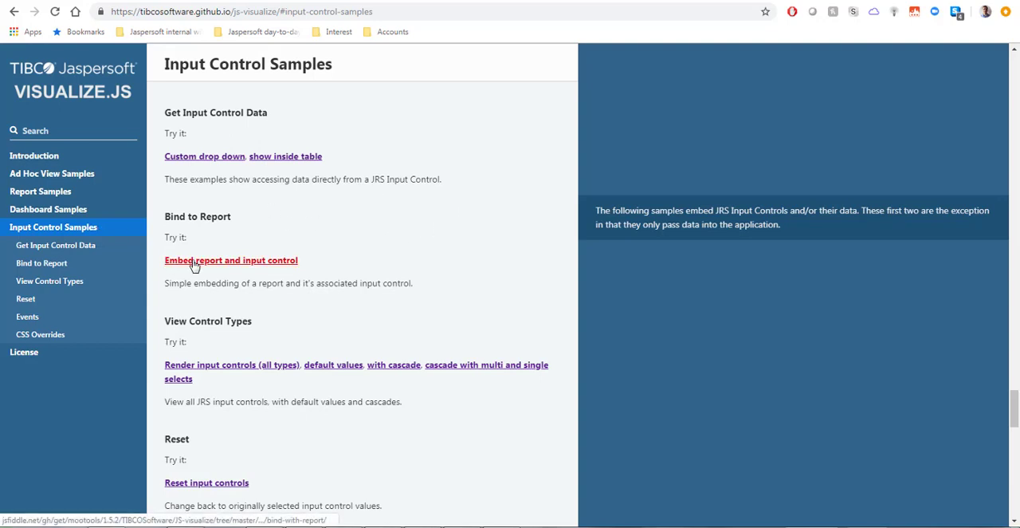
pyautogui.click(231, 260)
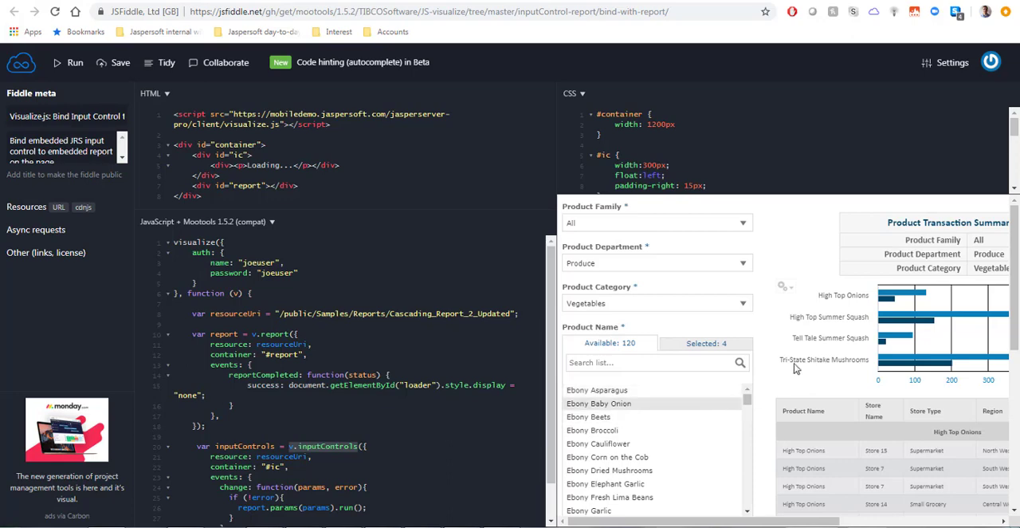
pyautogui.moveTo(721, 370)
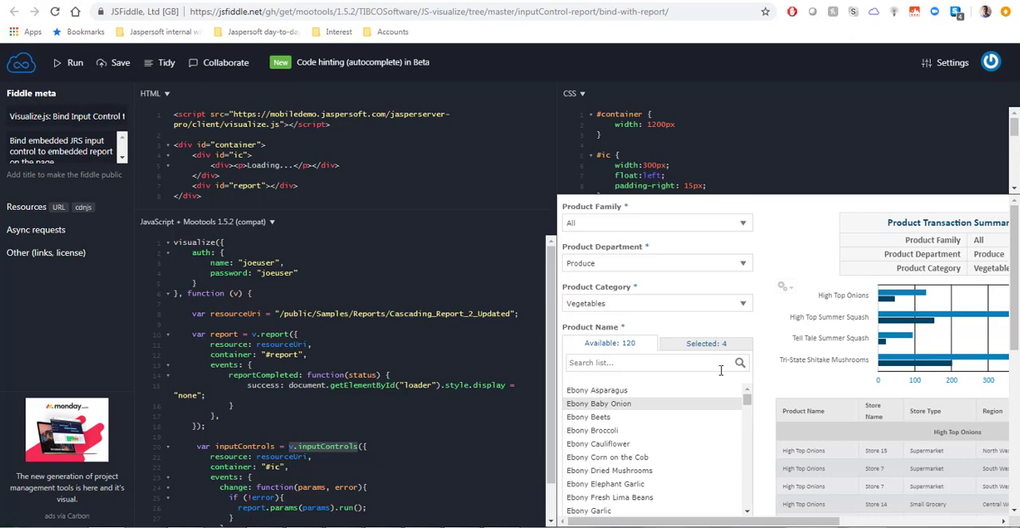
pyautogui.moveTo(591, 204)
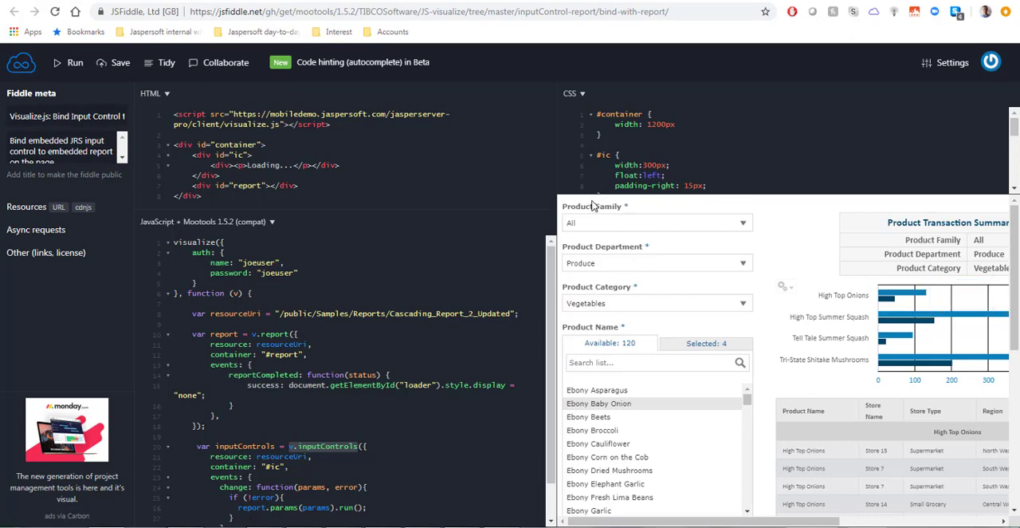
pyautogui.moveTo(623, 214)
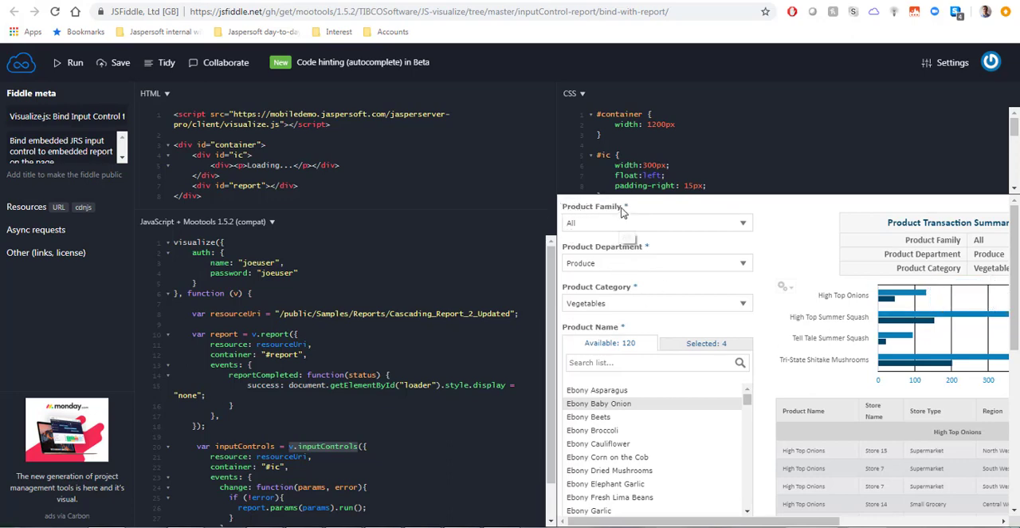
pyautogui.moveTo(803, 325)
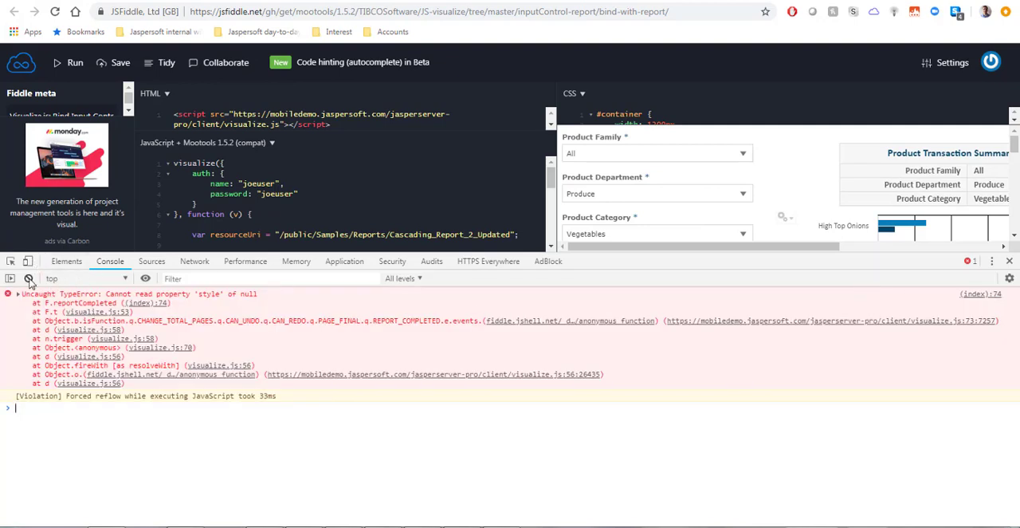
pyautogui.moveTo(205, 306)
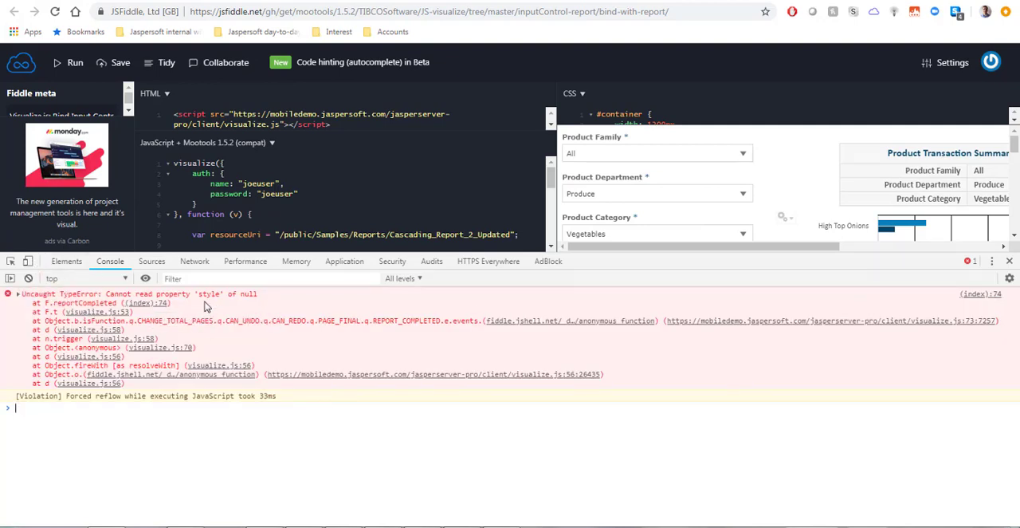
pyautogui.moveTo(28, 277)
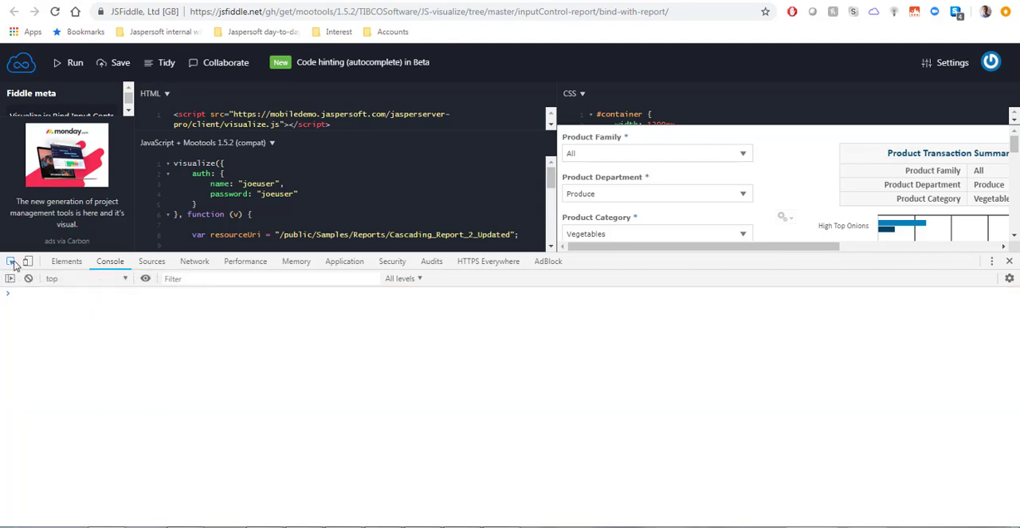
pyautogui.moveTo(763, 131)
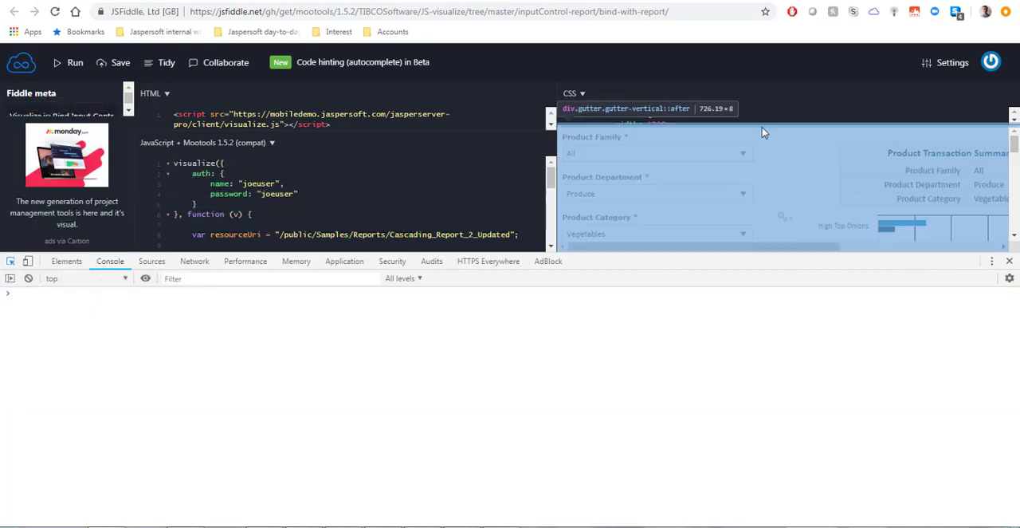
pyautogui.moveTo(720, 169)
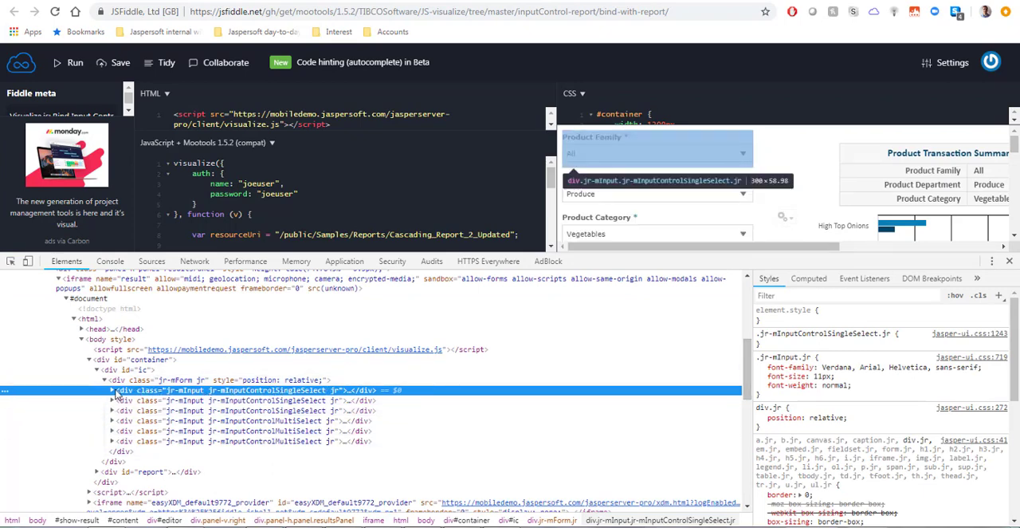
pyautogui.moveTo(253, 395)
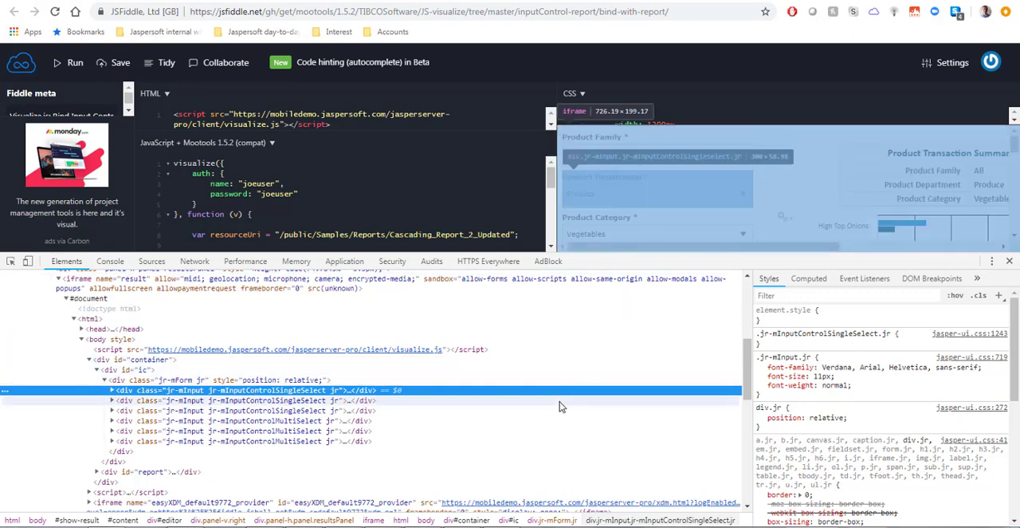
pyautogui.moveTo(335, 396)
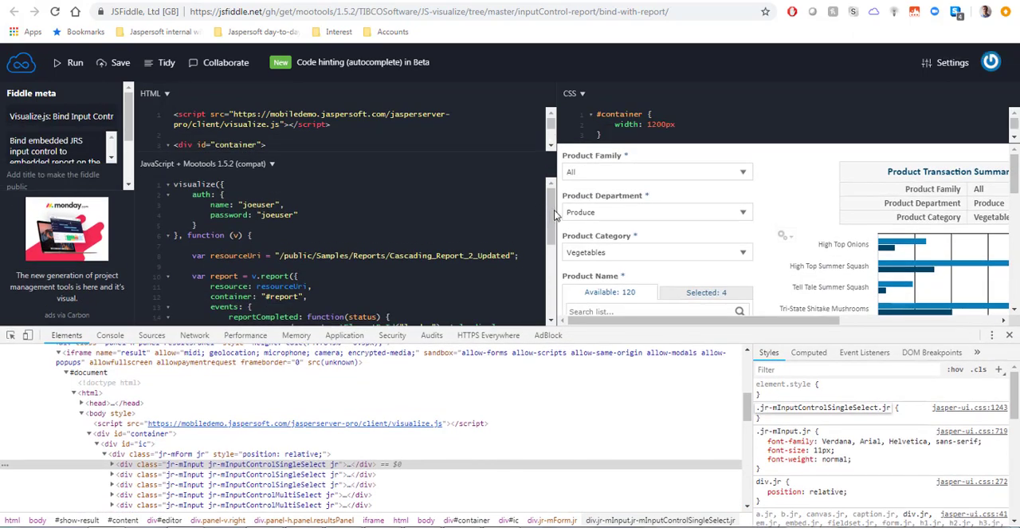
pyautogui.moveTo(605, 190)
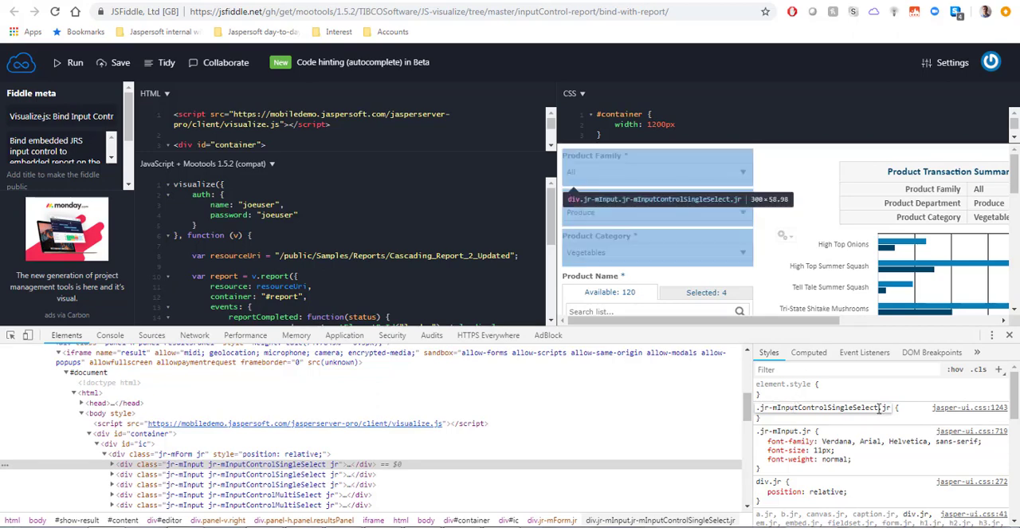
# - Select the Product Family control's class name in Styles and copy it via the context menu
pyautogui.doubleClick(821, 407)
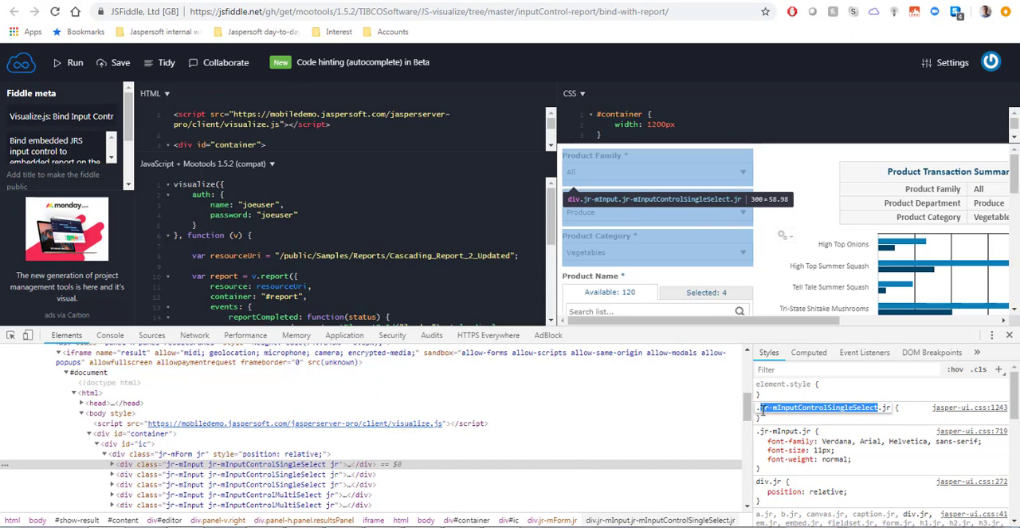
pyautogui.rightClick(823, 407)
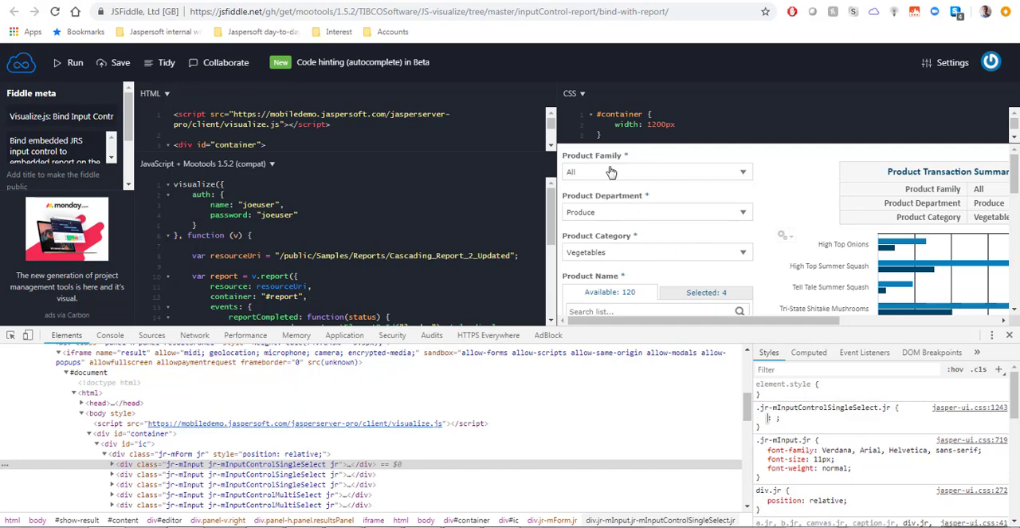
pyautogui.moveTo(577, 206)
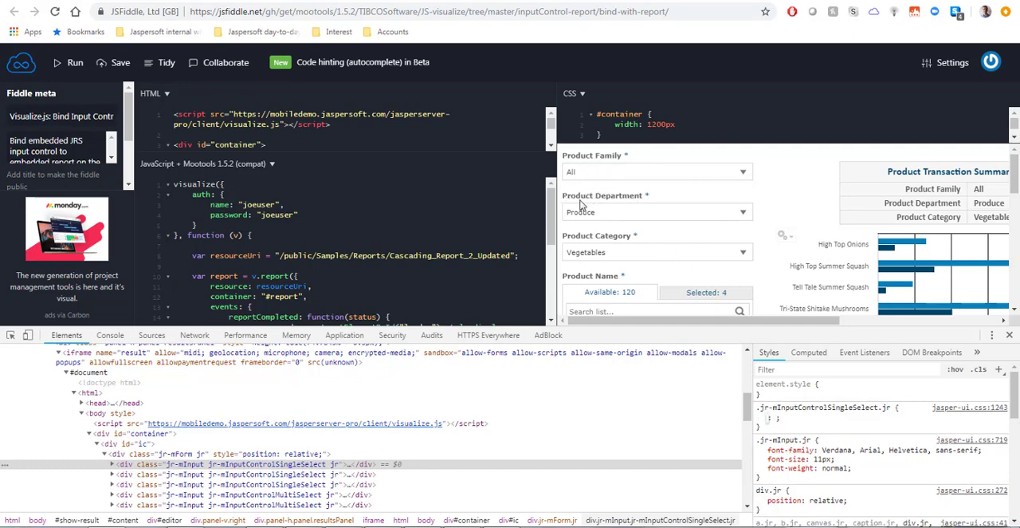
pyautogui.moveTo(566, 199)
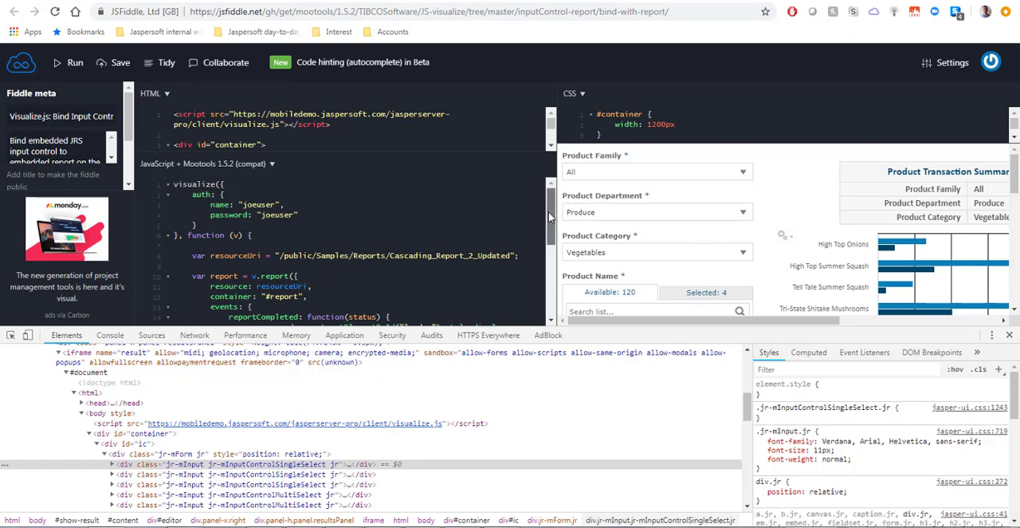
pyautogui.scroll(-3)
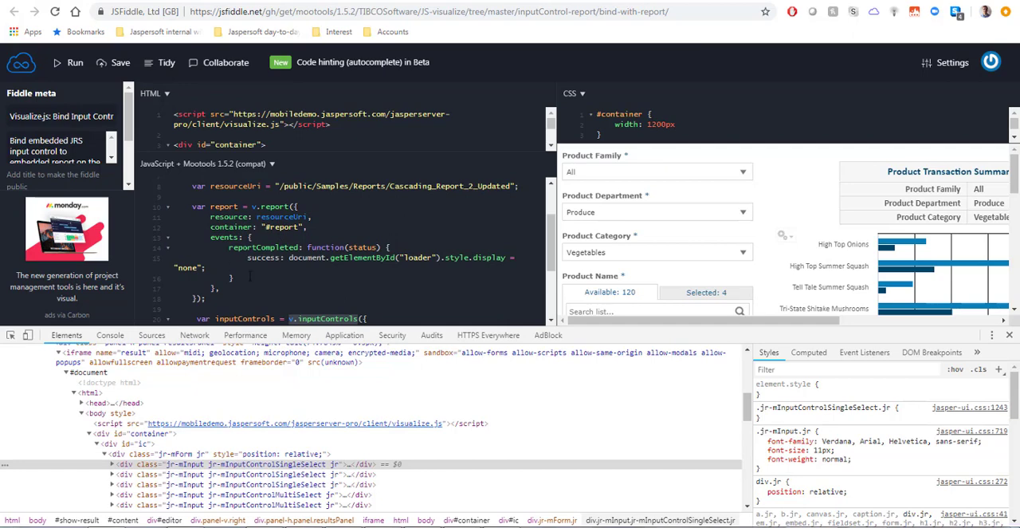
# - Switch to the report rendering events article and scroll to the pageFinal section
pyautogui.click(235, 278)
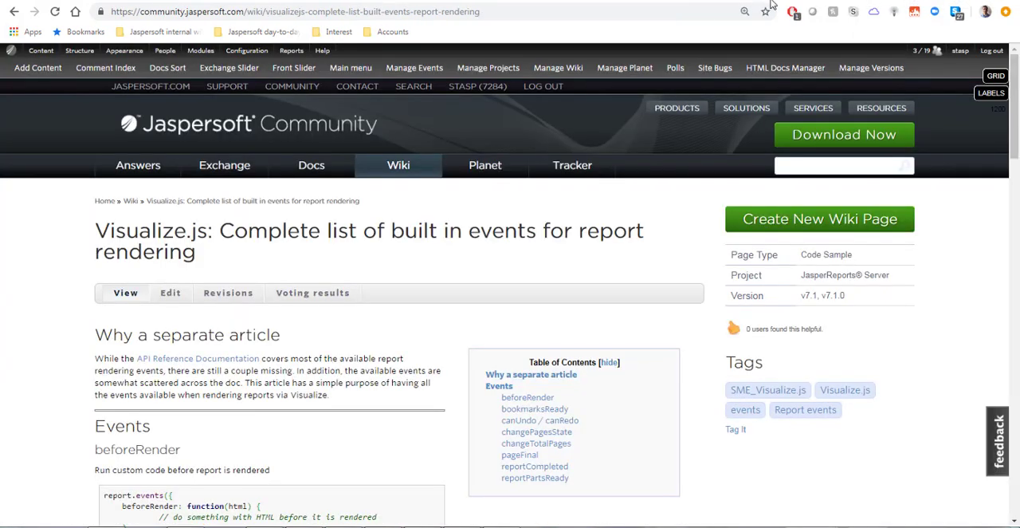
pyautogui.moveTo(223, 255)
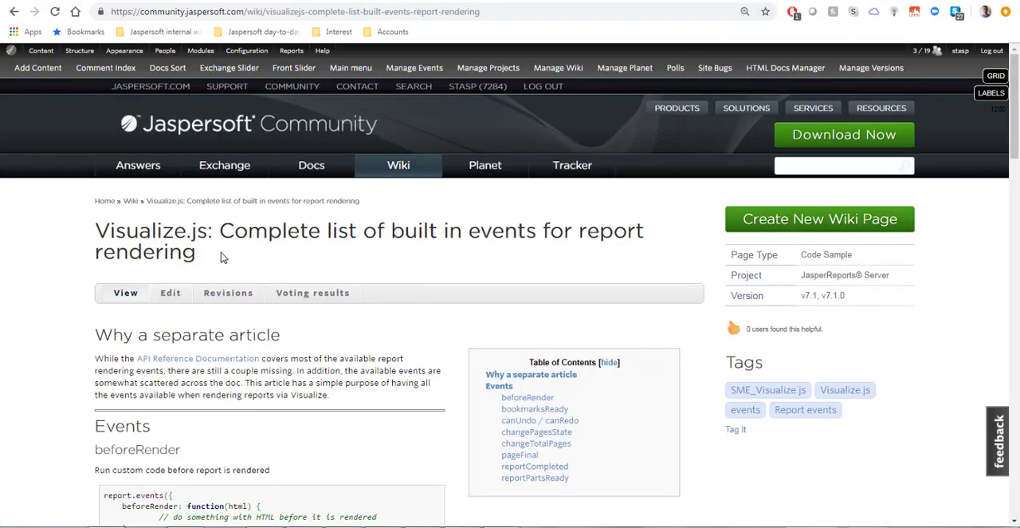
pyautogui.scroll(-3)
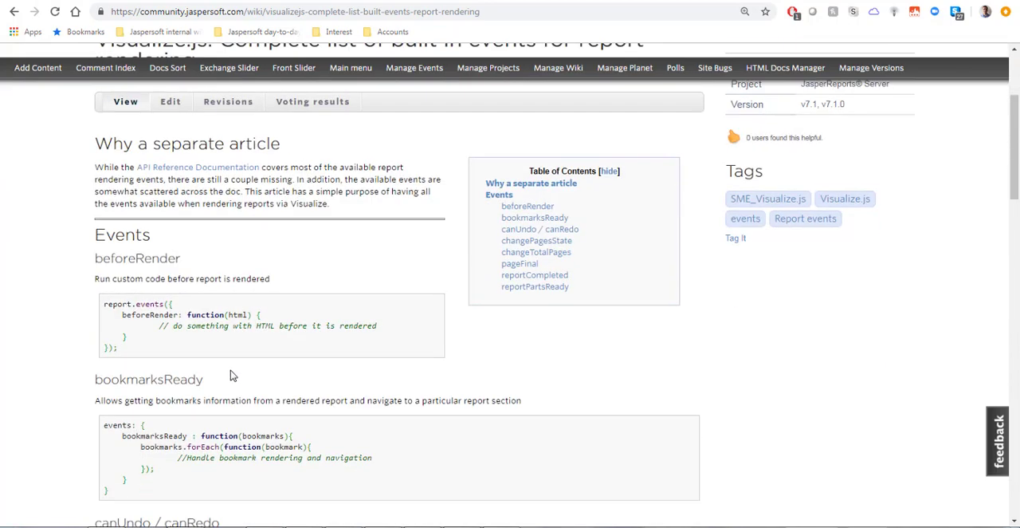
pyautogui.scroll(-3)
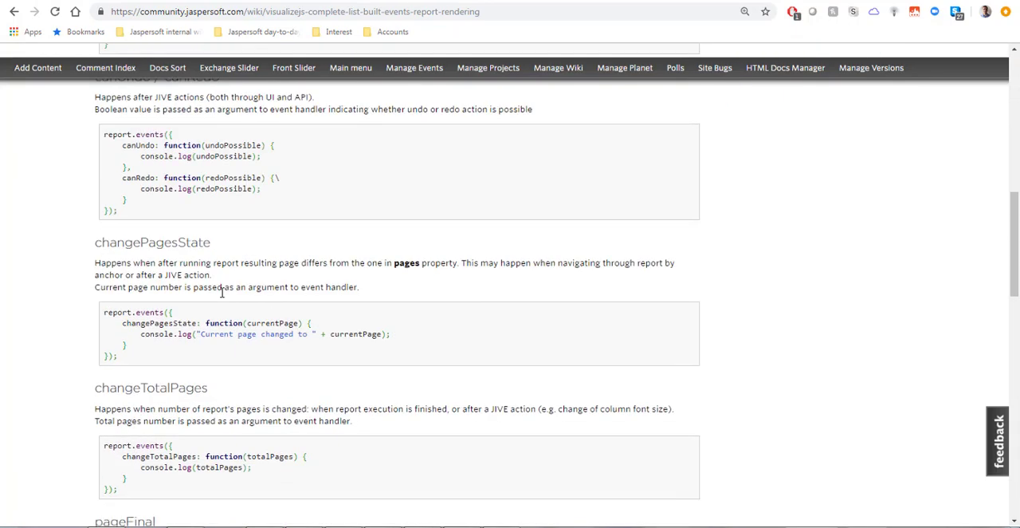
pyautogui.scroll(-3)
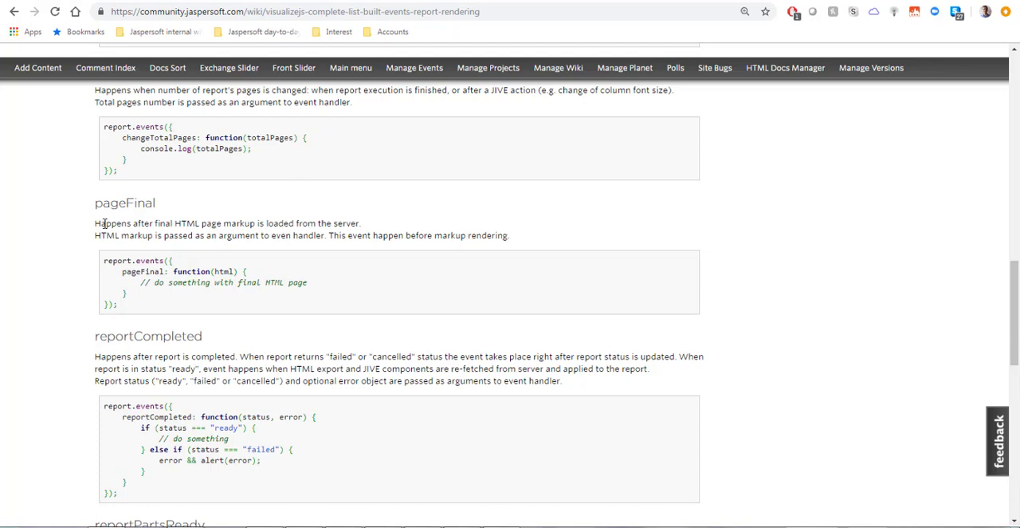
pyautogui.moveTo(248, 226)
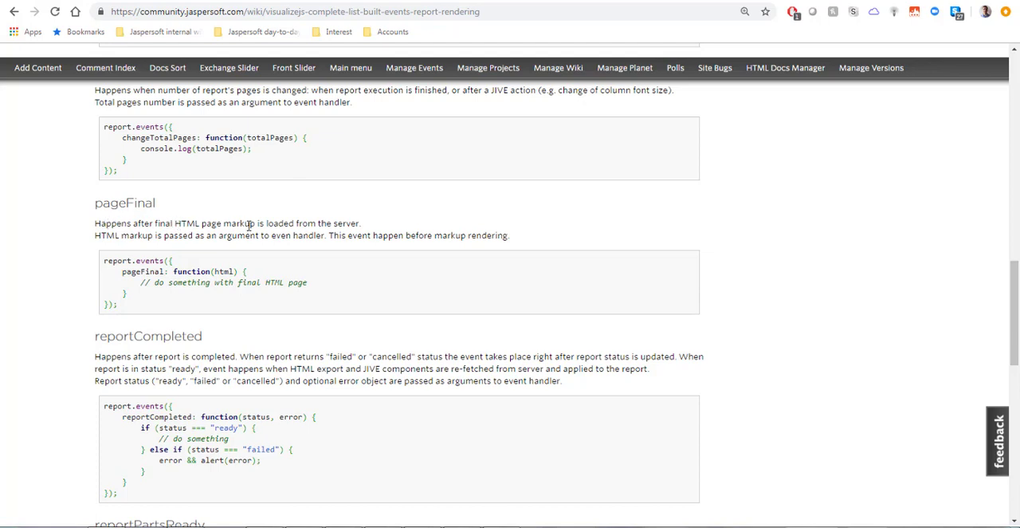
pyautogui.moveTo(272, 220)
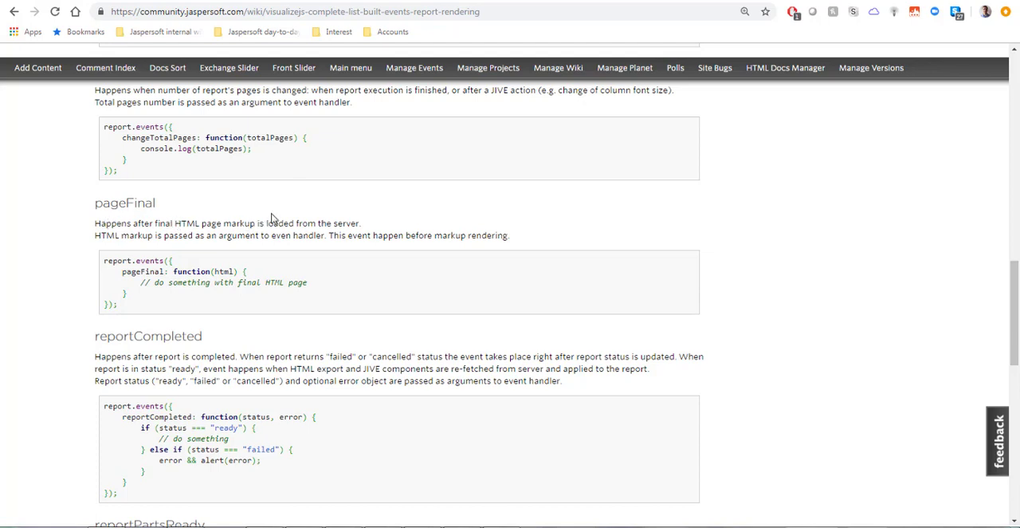
pyautogui.moveTo(547, 268)
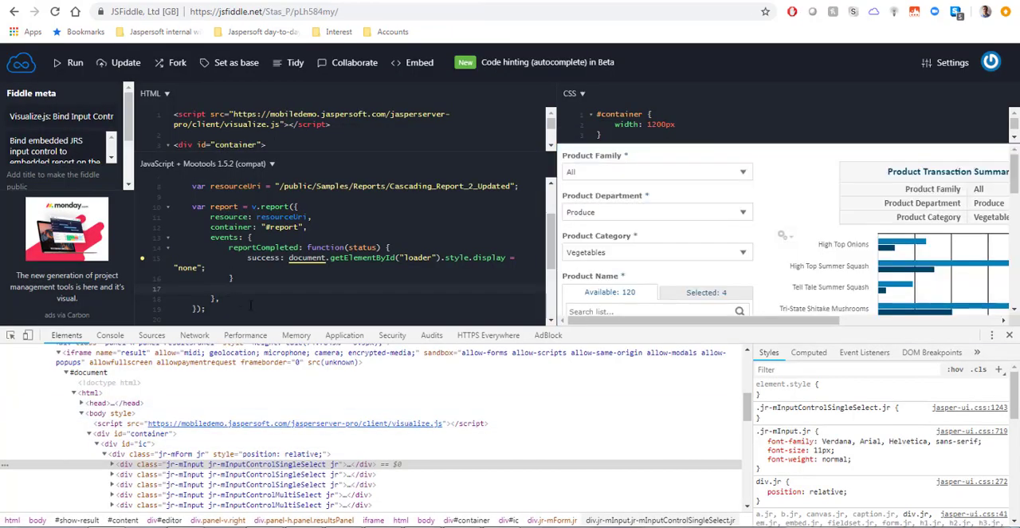
# - Add a pageFinal function that collects all divs via getElementsByTagName('div')
pyautogui.write('page')
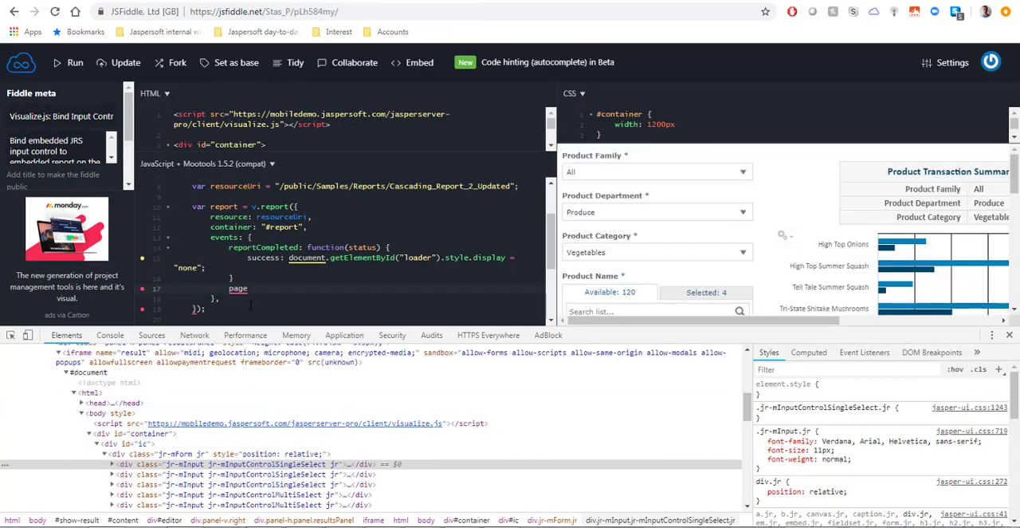
pyautogui.write('Final:')
pyautogui.write(',')
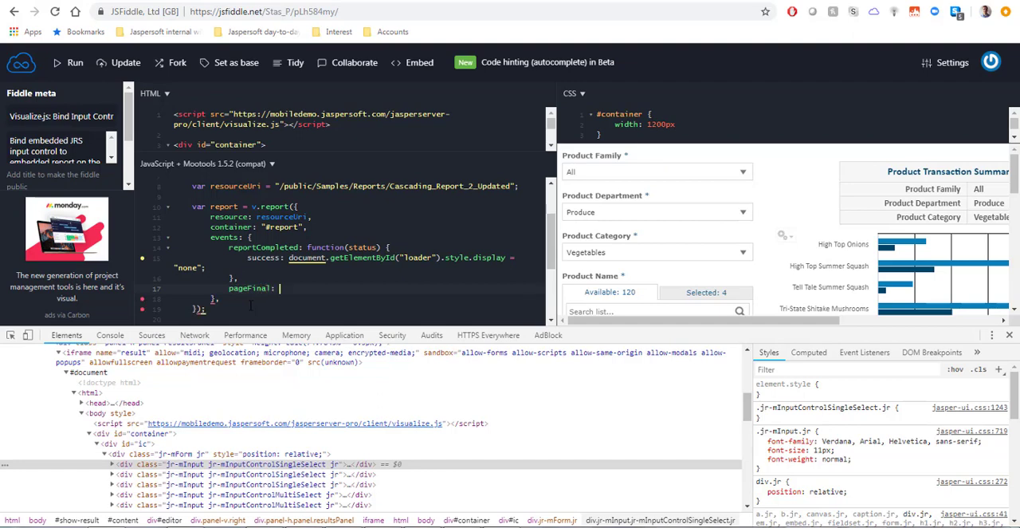
pyautogui.write('function() {')
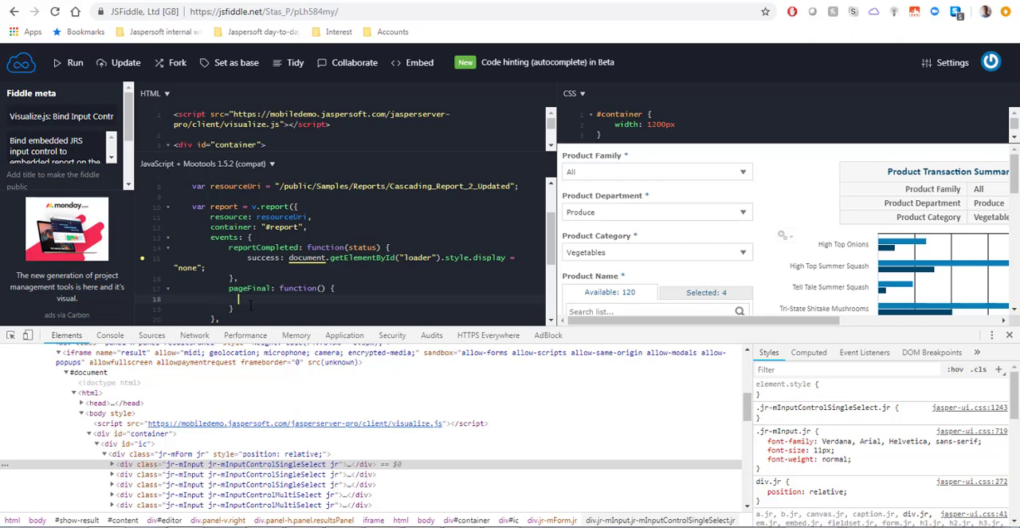
pyautogui.write('var')
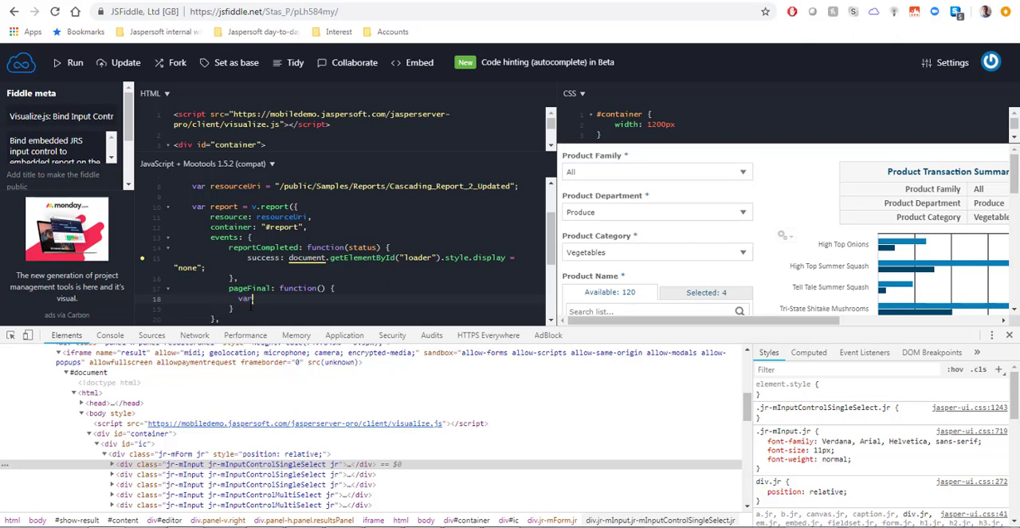
pyautogui.write('divs = document.')
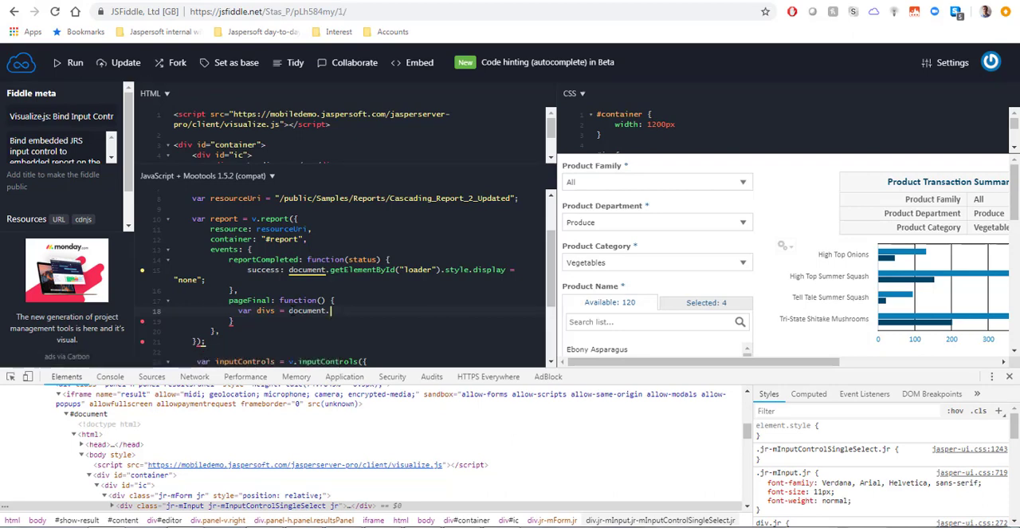
pyautogui.write('get')
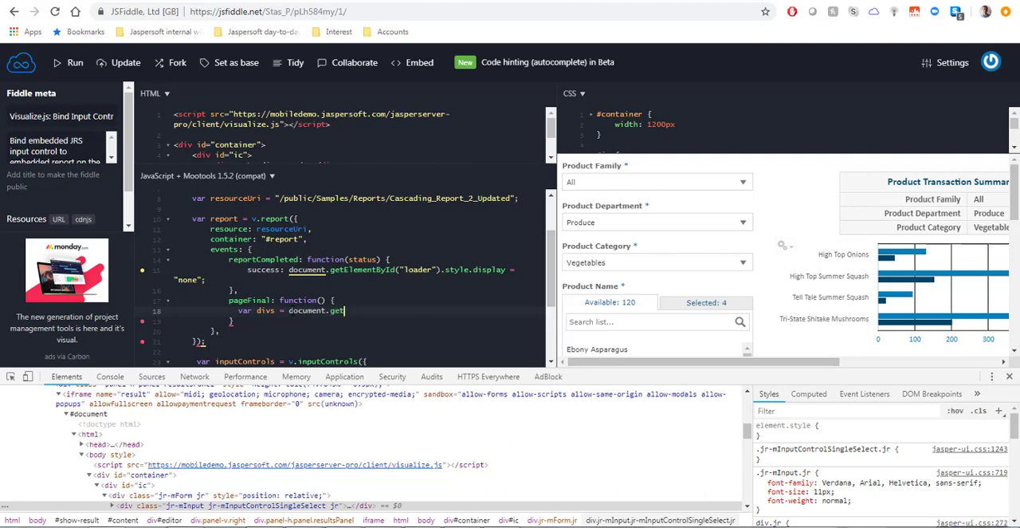
pyautogui.write('Element')
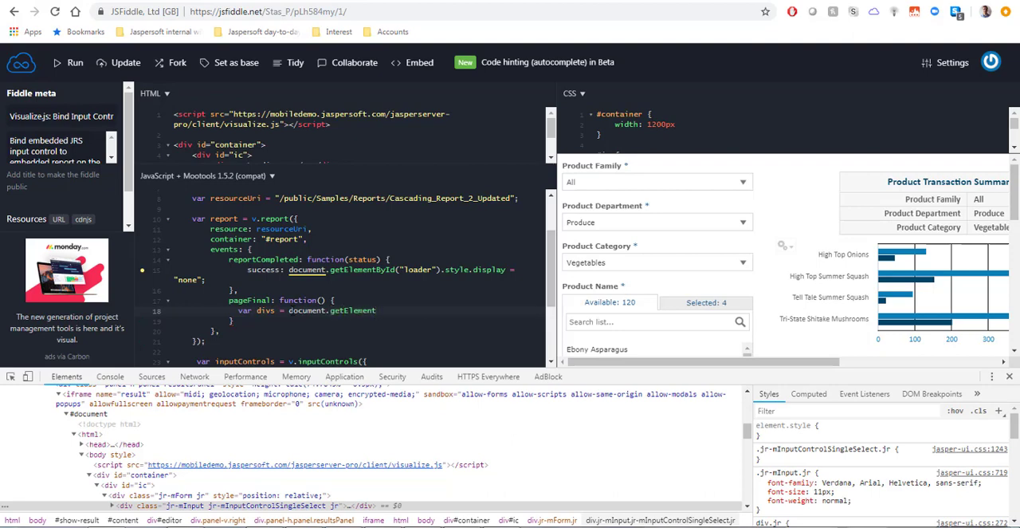
pyautogui.write('ByTag')
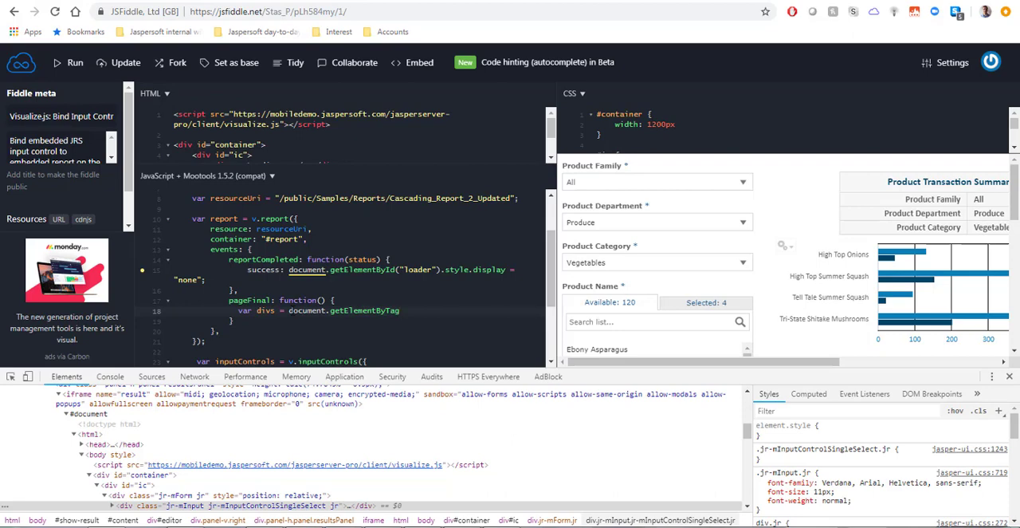
pyautogui.write('Name()')
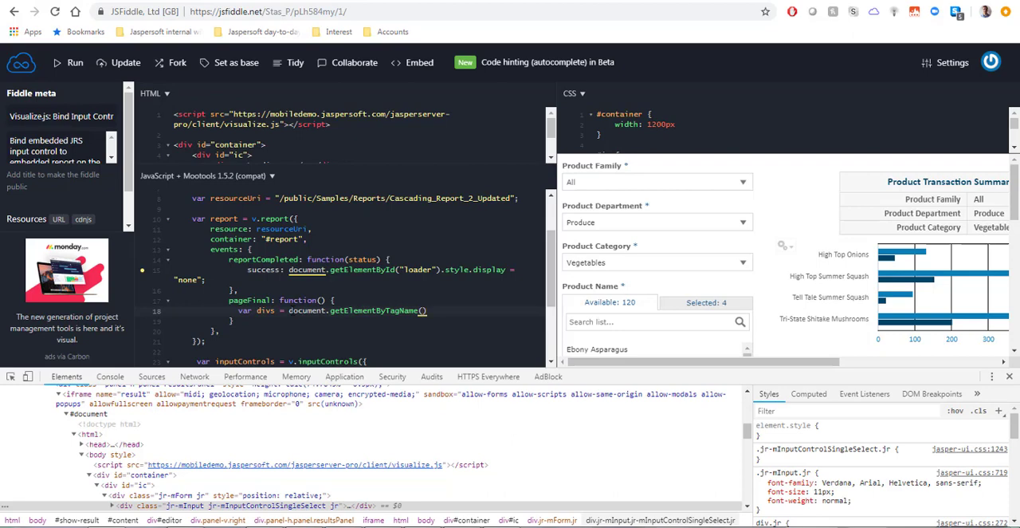
pyautogui.write("'div'")
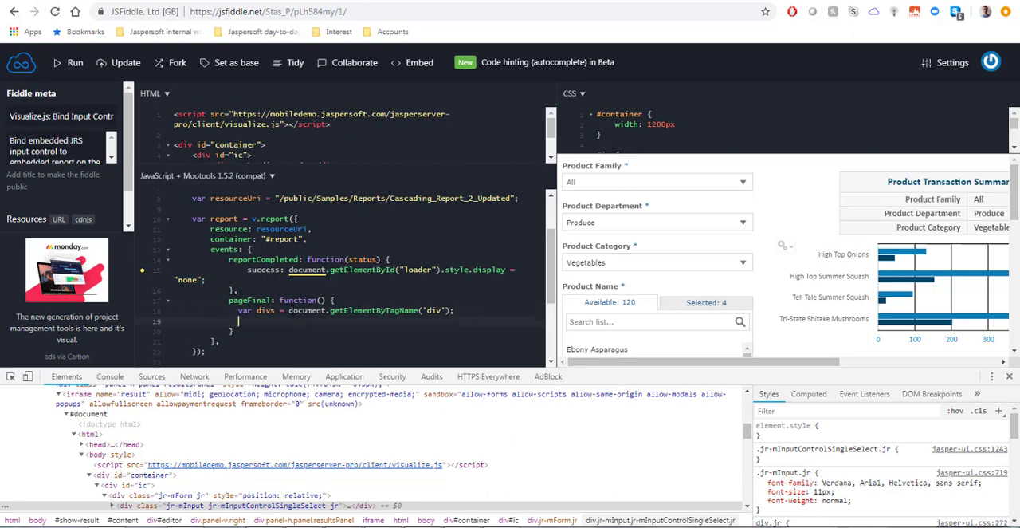
# - Loop over divs with an if checking each className for jr-mInputControlSingleSelect
pyautogui.write('for')
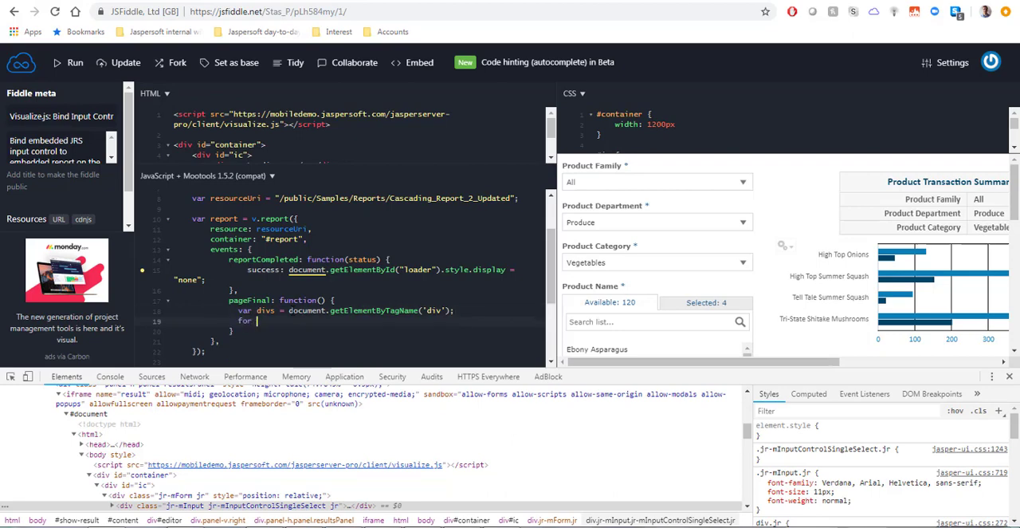
pyautogui.write('(var i')
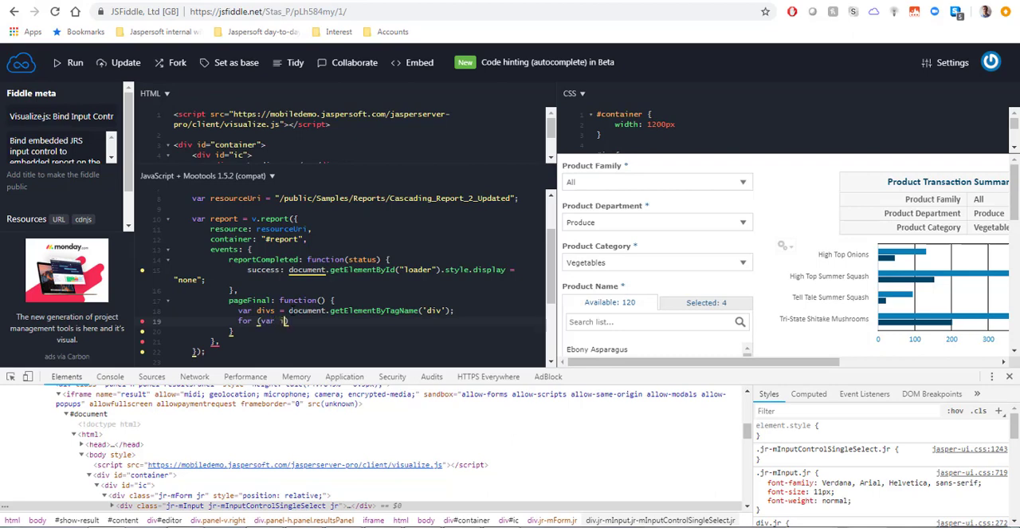
pyautogui.write('=0')
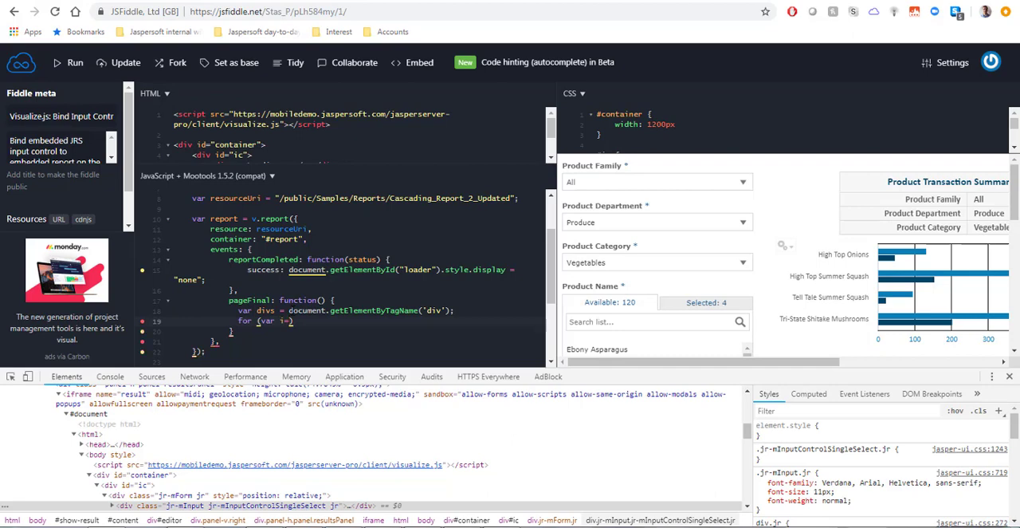
pyautogui.write('0;i<')
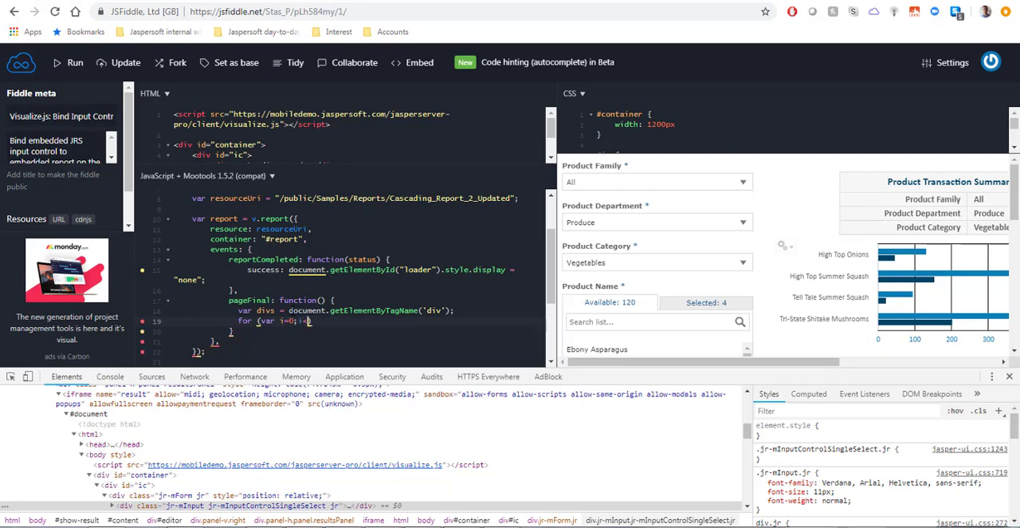
pyautogui.write('divs.')
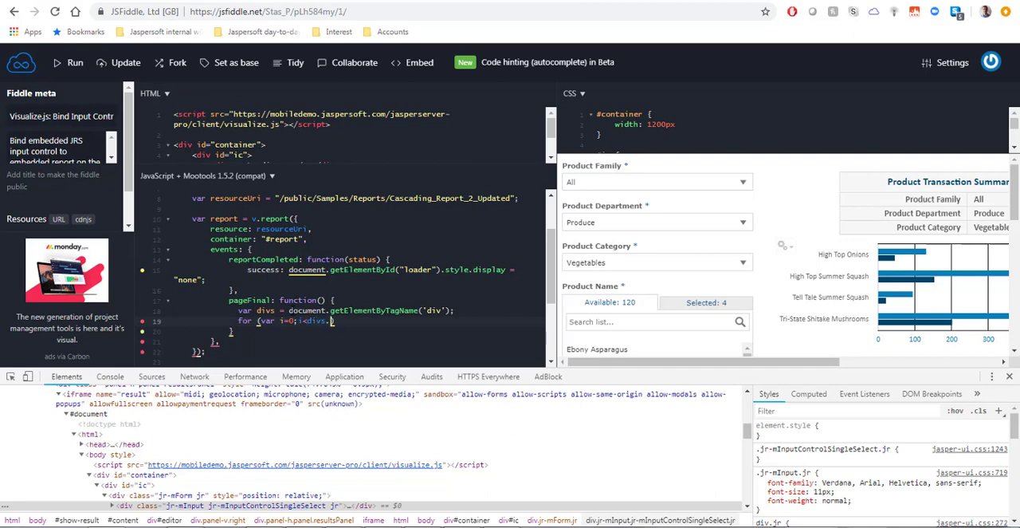
pyautogui.write('length;i')
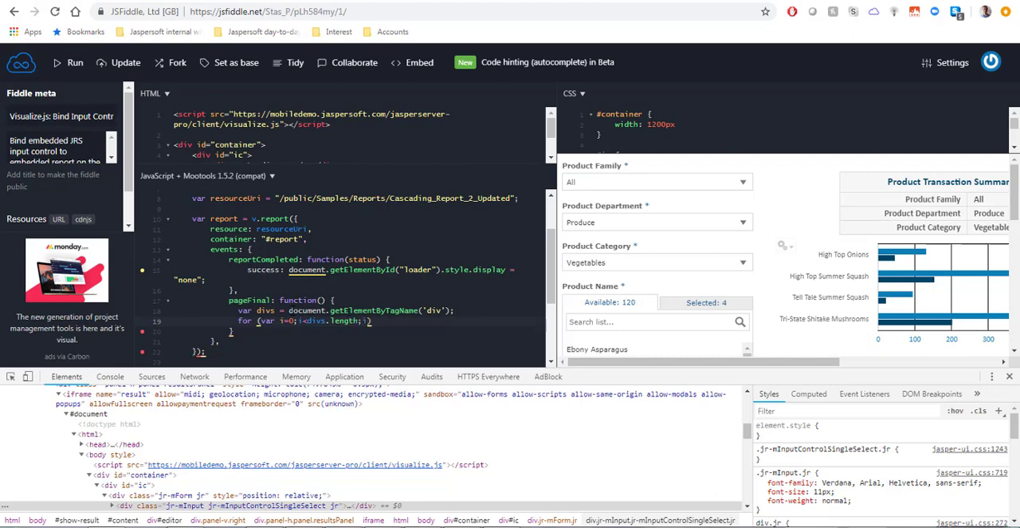
pyautogui.write('++')
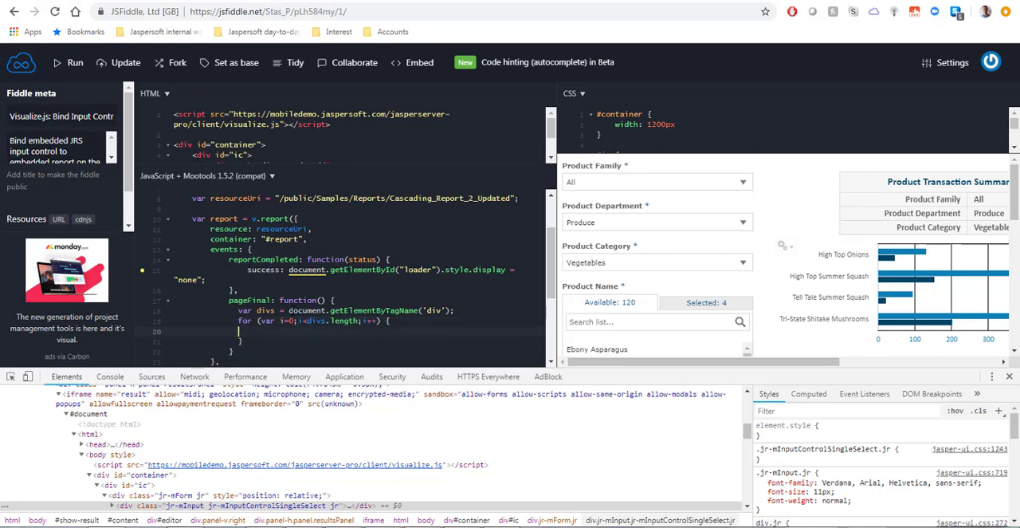
pyautogui.write('if (divs[i].')
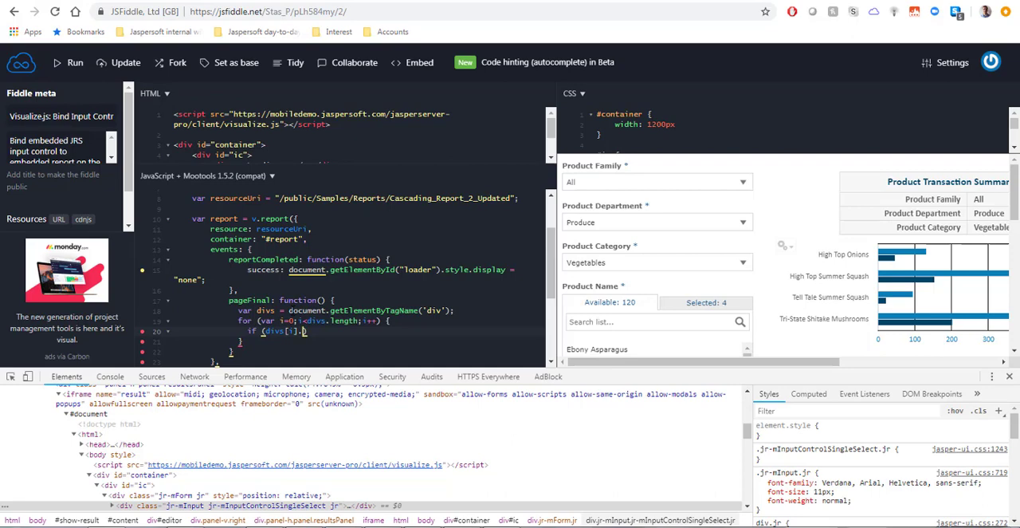
pyautogui.write('.className.indexOf("jr-mInputControlSingleSelect')
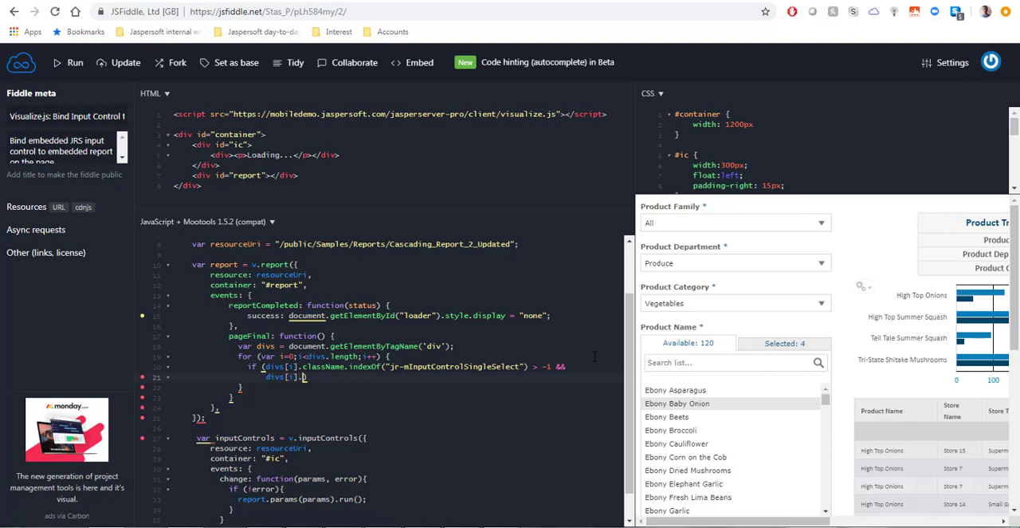
# - Extend the if with && divs[i].innerHTML.indexOf("Product Family") > -1 and open a block
pyautogui.write('innerHTML.')
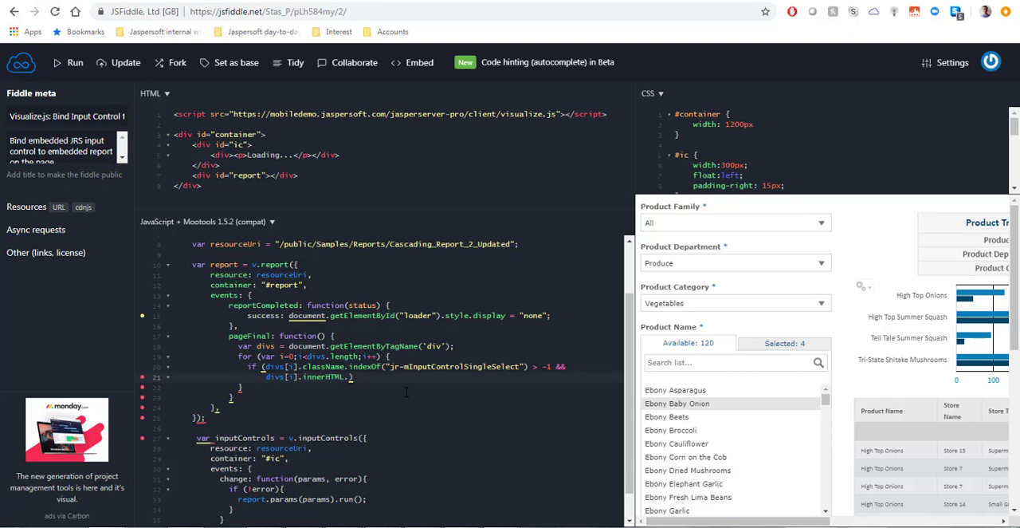
pyautogui.write('indexOf("')
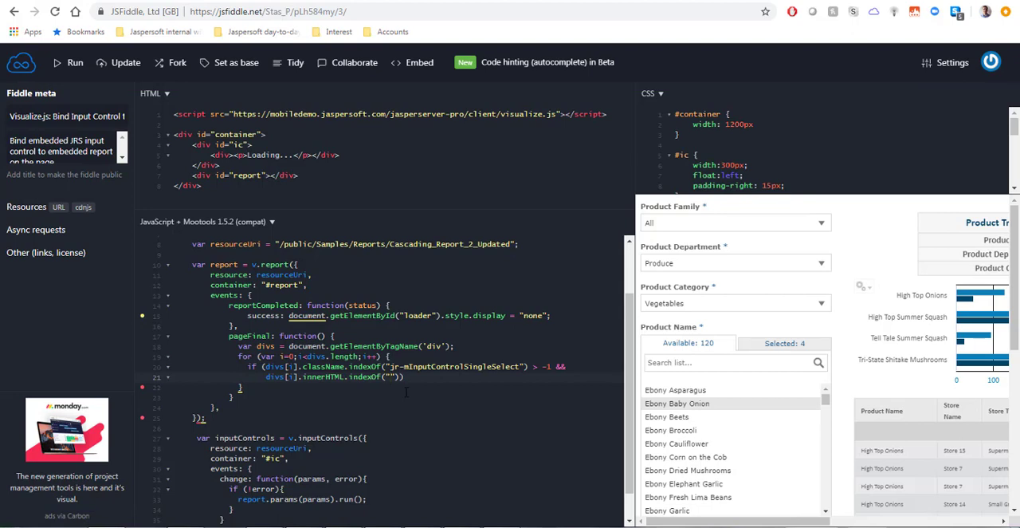
pyautogui.write('Product Famil')
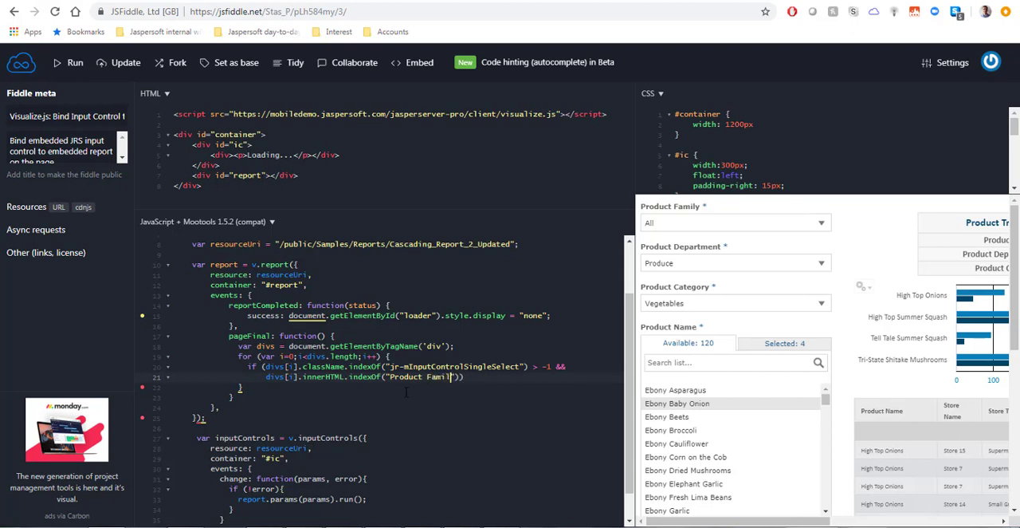
pyautogui.write('y")')
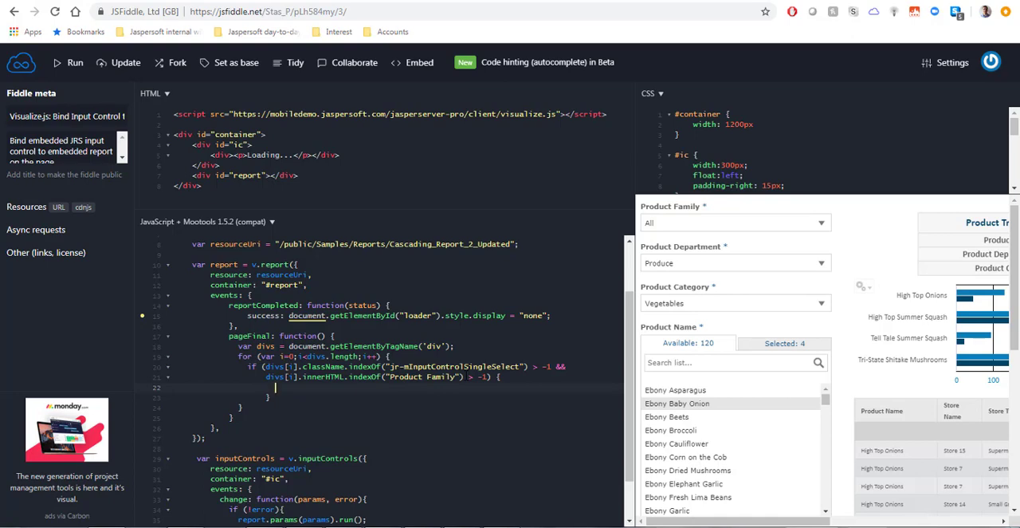
pyautogui.moveTo(788, 210)
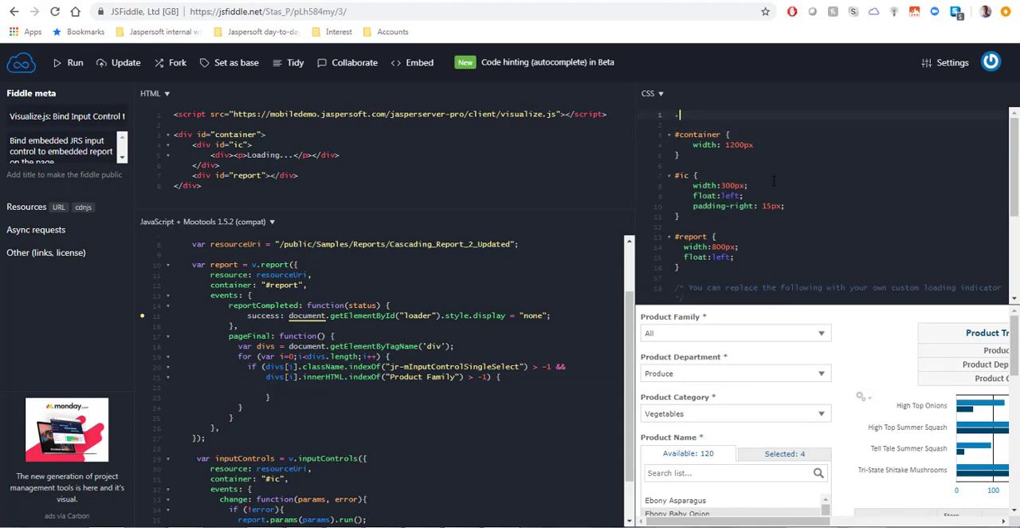
# - Define .hiddenControl { display: none } in CSS and addClass('hiddenControl') on matching divs
pyautogui.write('.hiddenControl {')
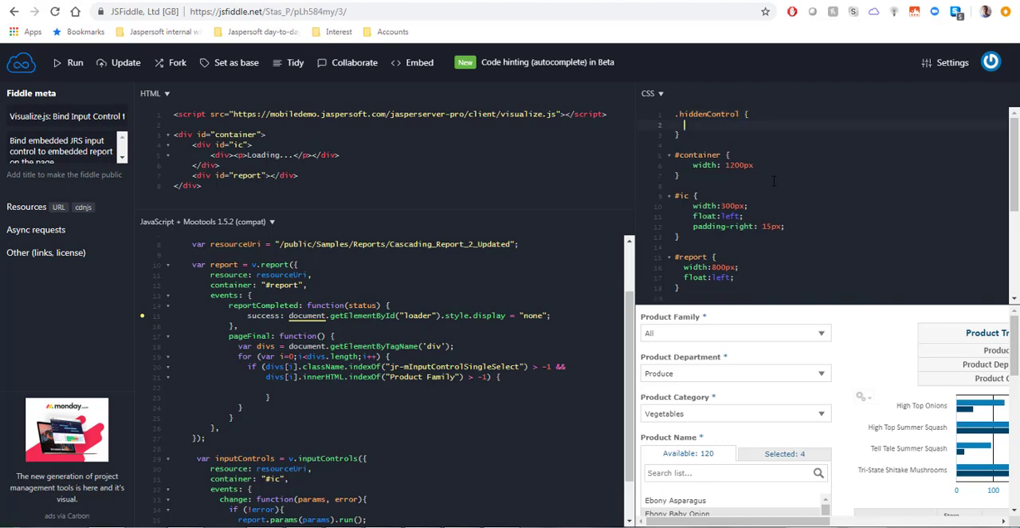
pyautogui.write('displ')
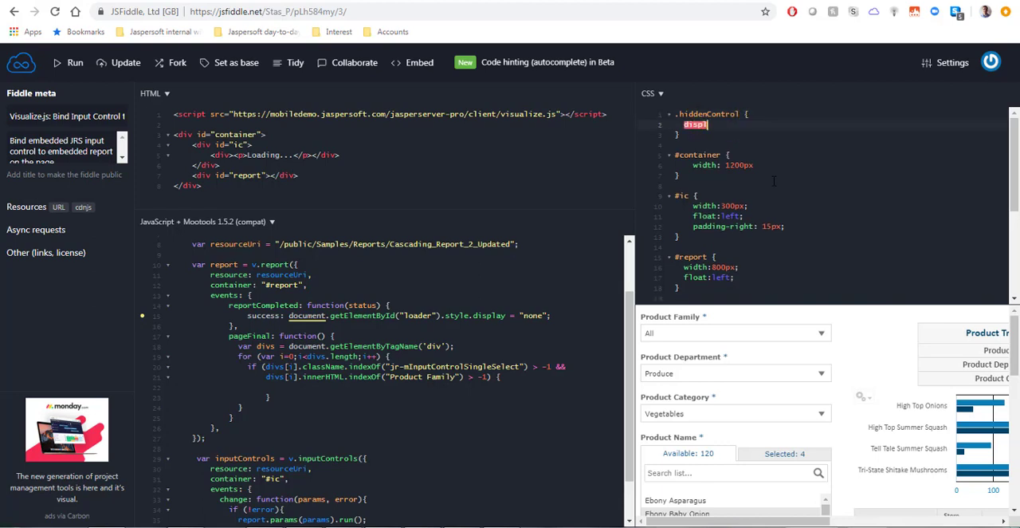
pyautogui.write('display: none')
pyautogui.click(392, 388)
pyautogui.write('divs[i')
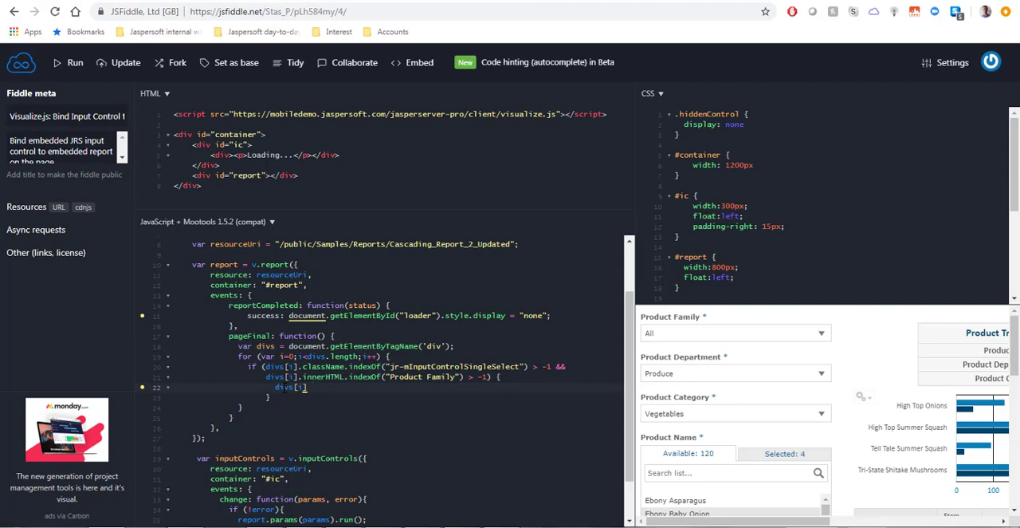
pyautogui.write(".addClass('")
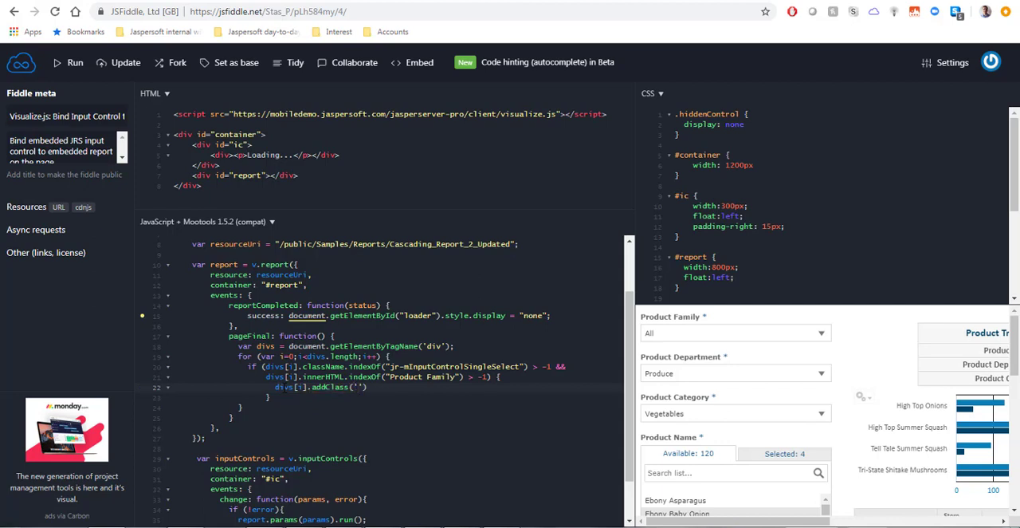
pyautogui.write('hiddenControl')
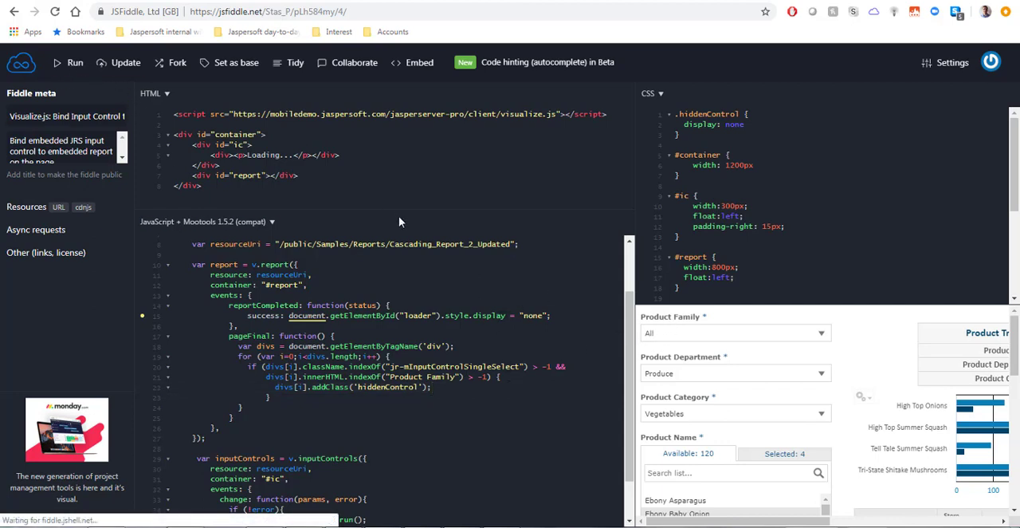
# - Run the fiddle, check the console error in DevTools, then rerun it
pyautogui.click(74, 62)
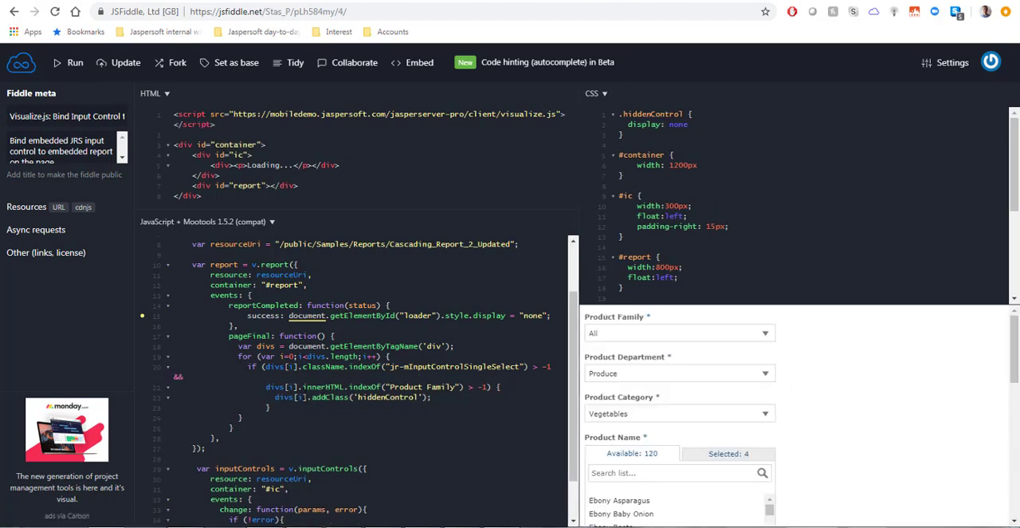
pyautogui.press('F12')
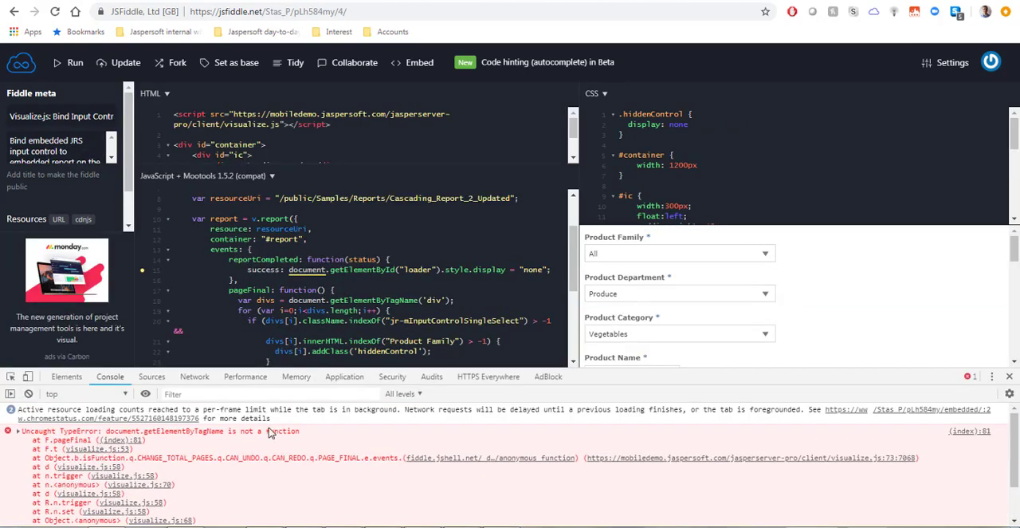
pyautogui.moveTo(204, 438)
pyautogui.write('s')
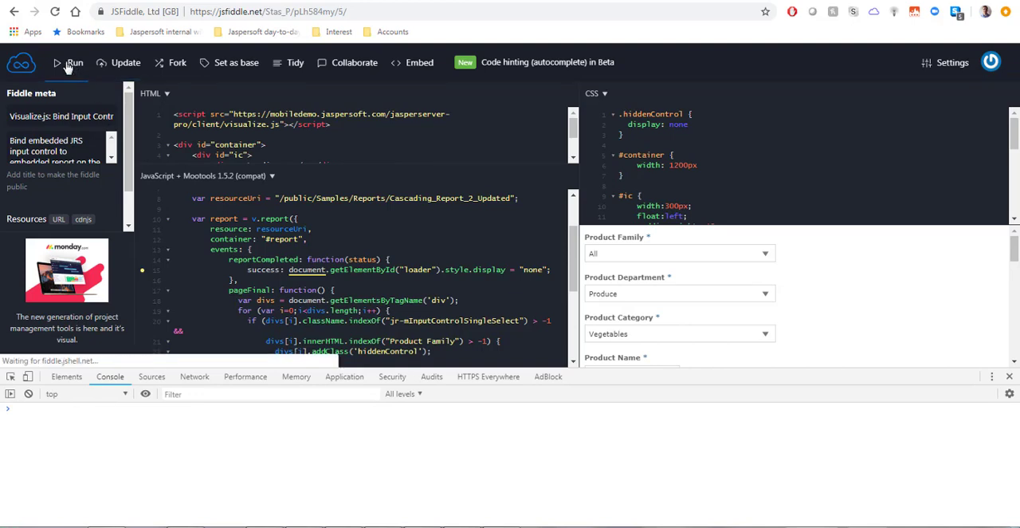
pyautogui.click(72, 62)
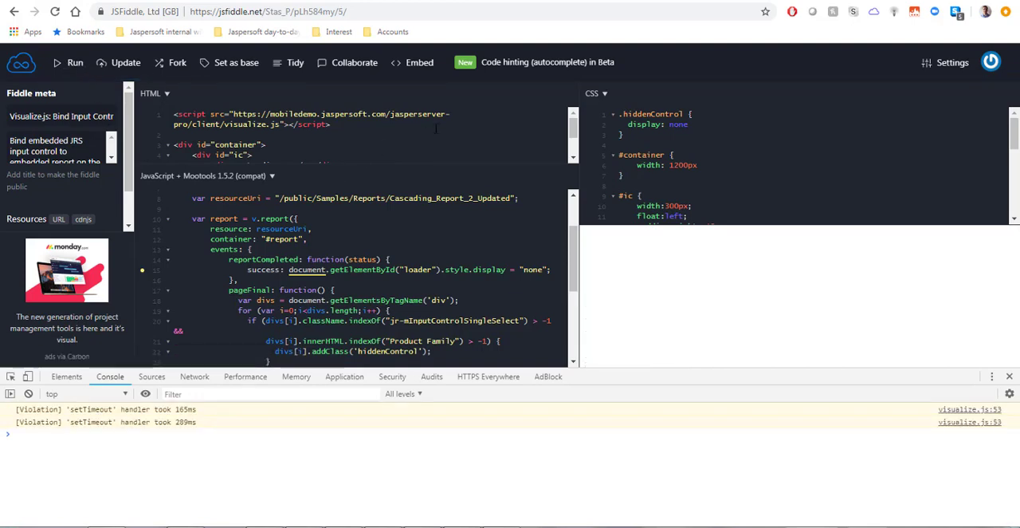
pyautogui.click(75, 62)
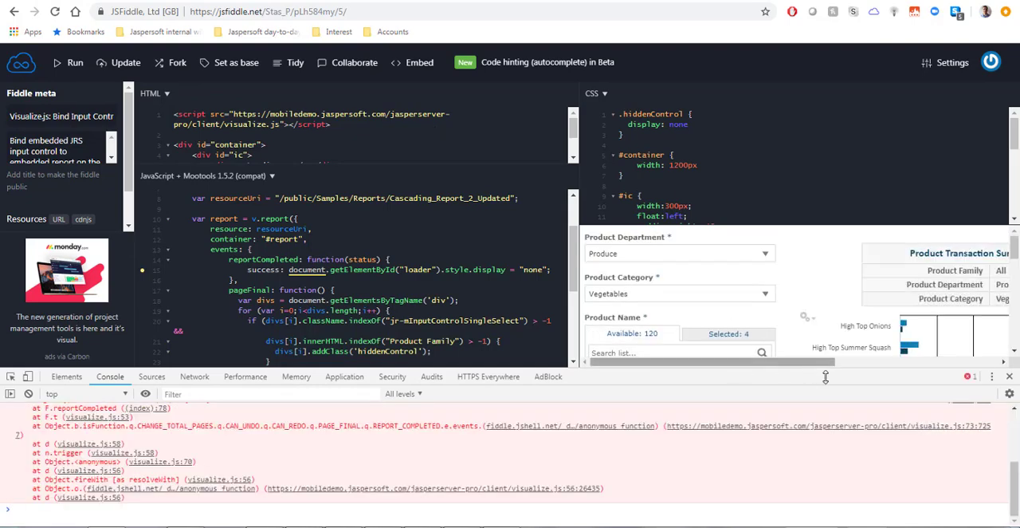
pyautogui.moveTo(1007, 376)
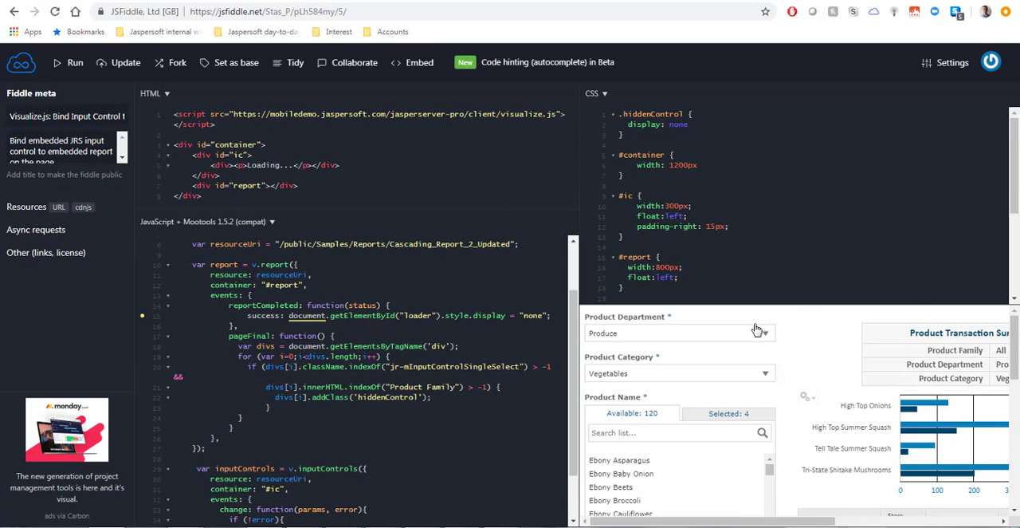
pyautogui.moveTo(593, 351)
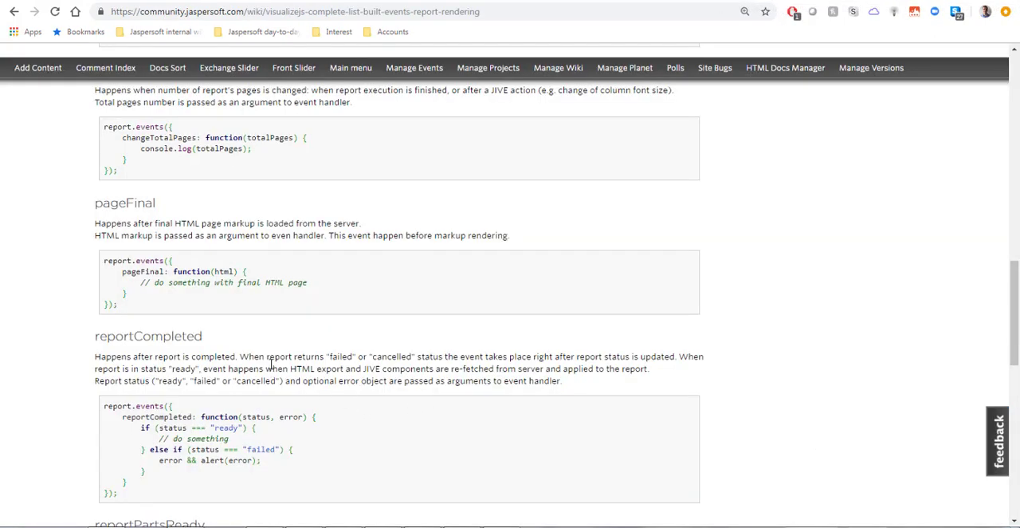
# - Highlight the pageFinal and reportCompleted event headings, then scroll back to the top
pyautogui.scroll(-3)
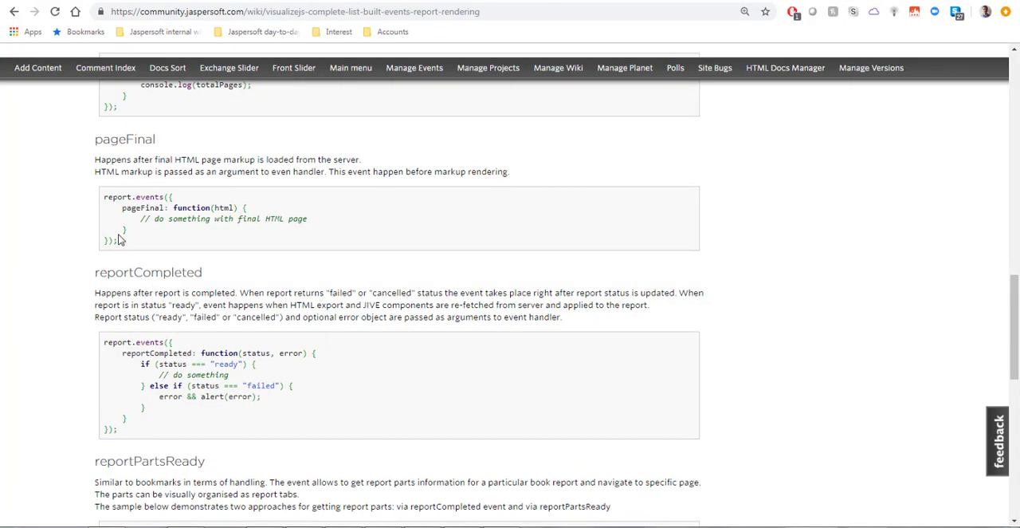
pyautogui.doubleClick(124, 139)
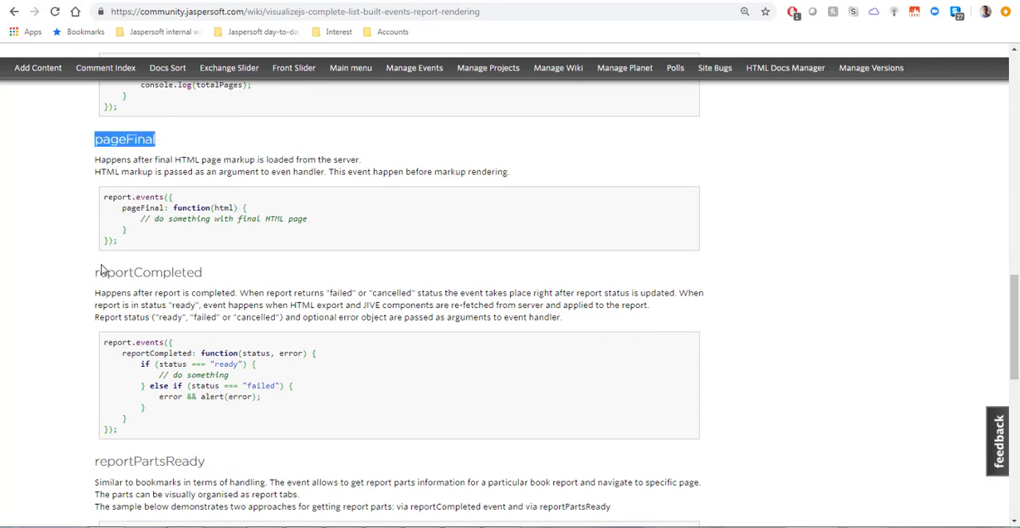
pyautogui.doubleClick(147, 271)
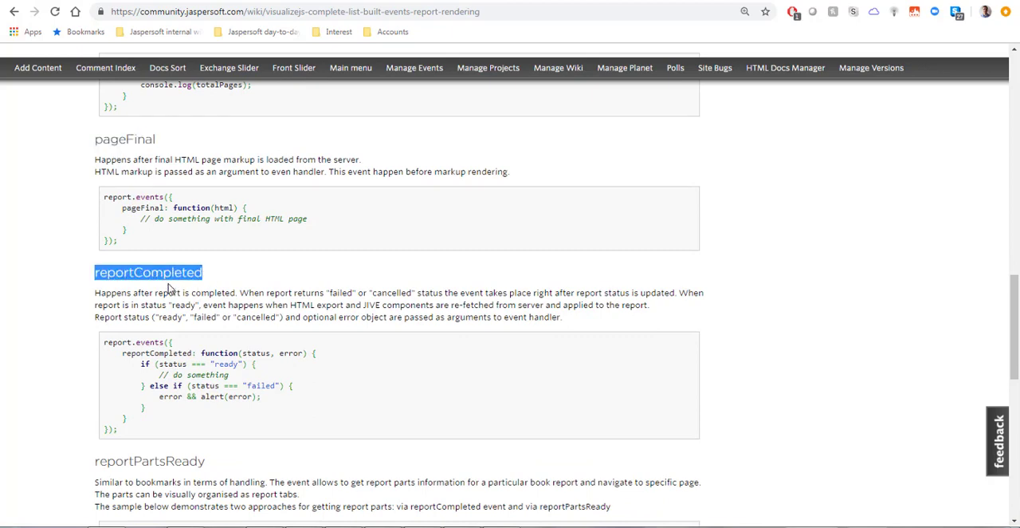
pyautogui.scroll(-3)
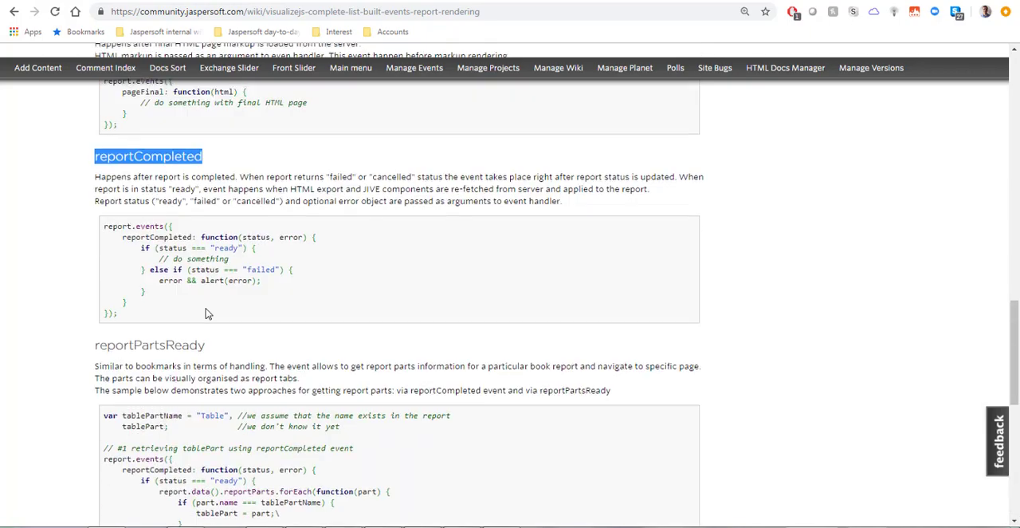
pyautogui.scroll(3)
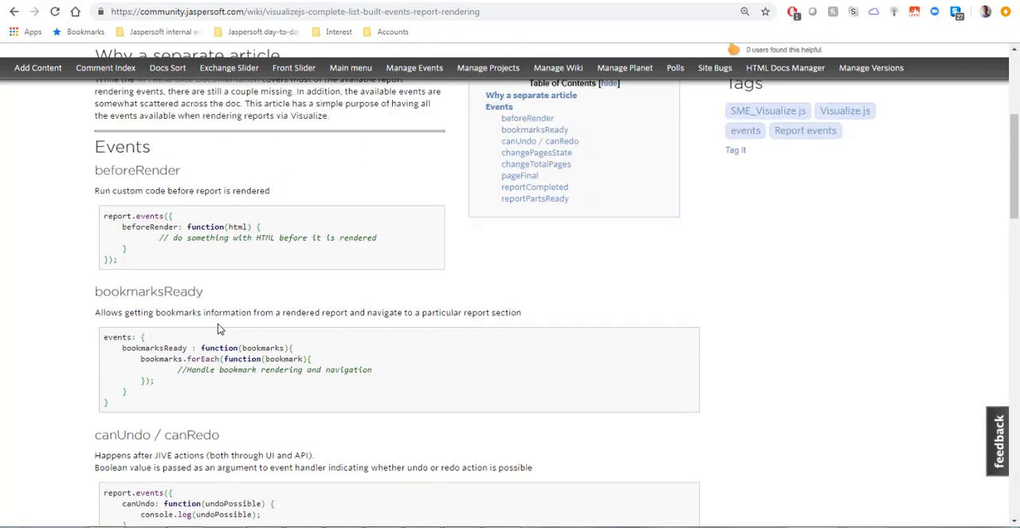
pyautogui.scroll(3)
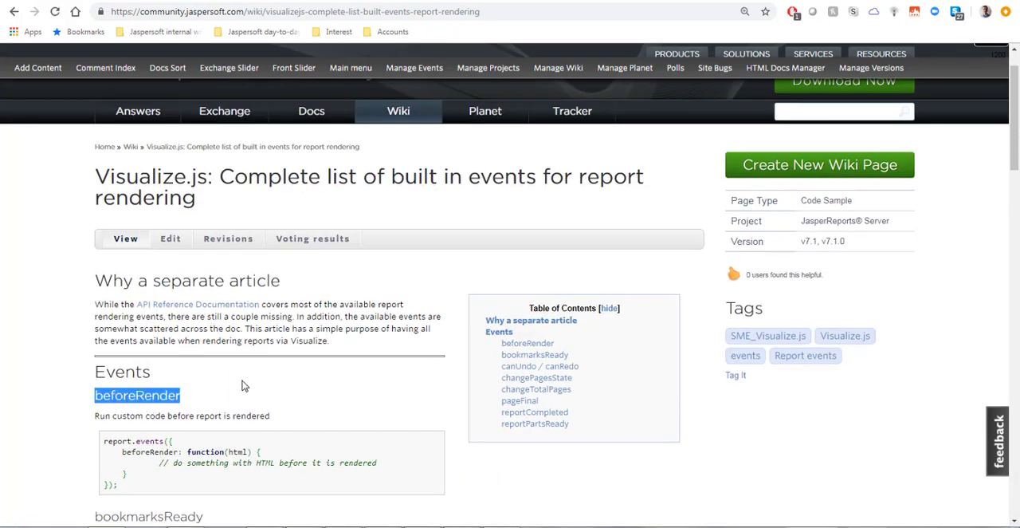
pyautogui.scroll(-3)
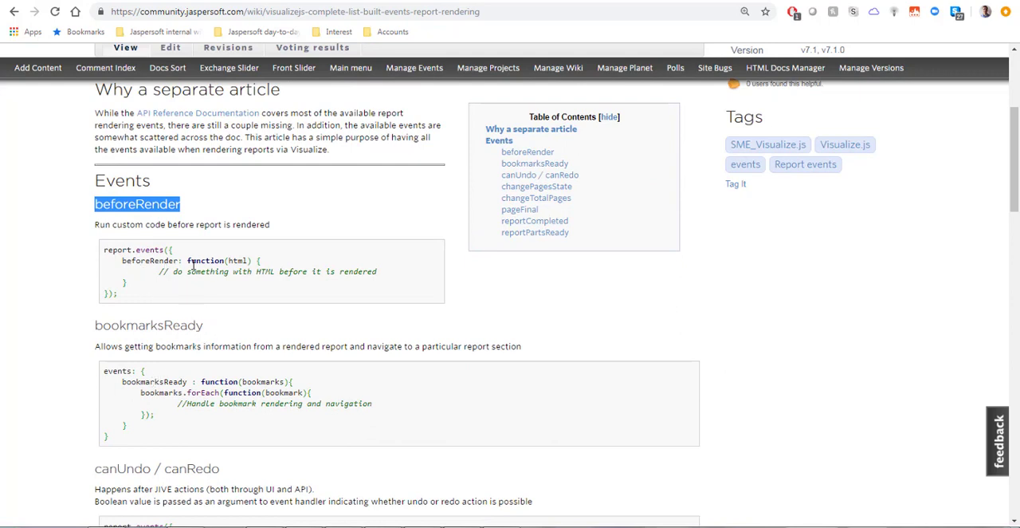
pyautogui.moveTo(899, 3)
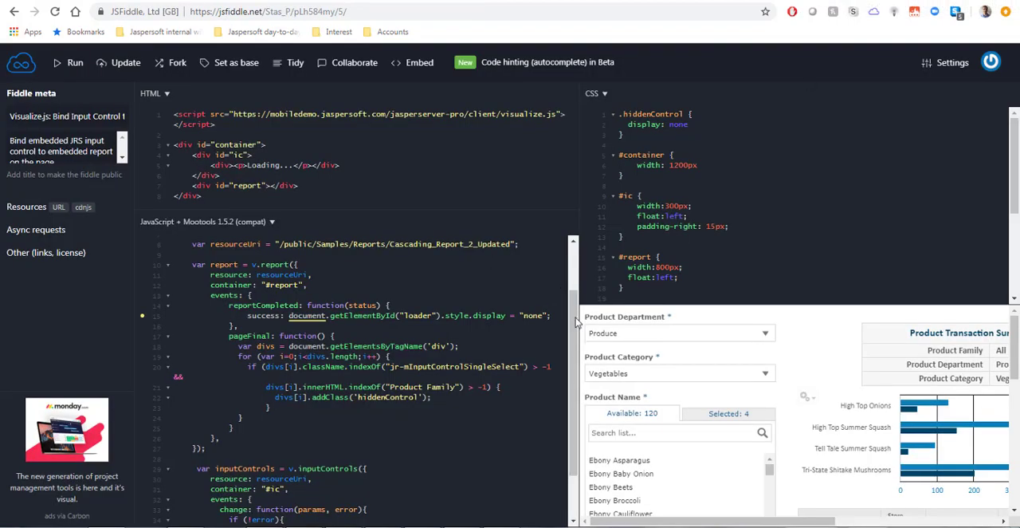
pyautogui.moveTo(623, 350)
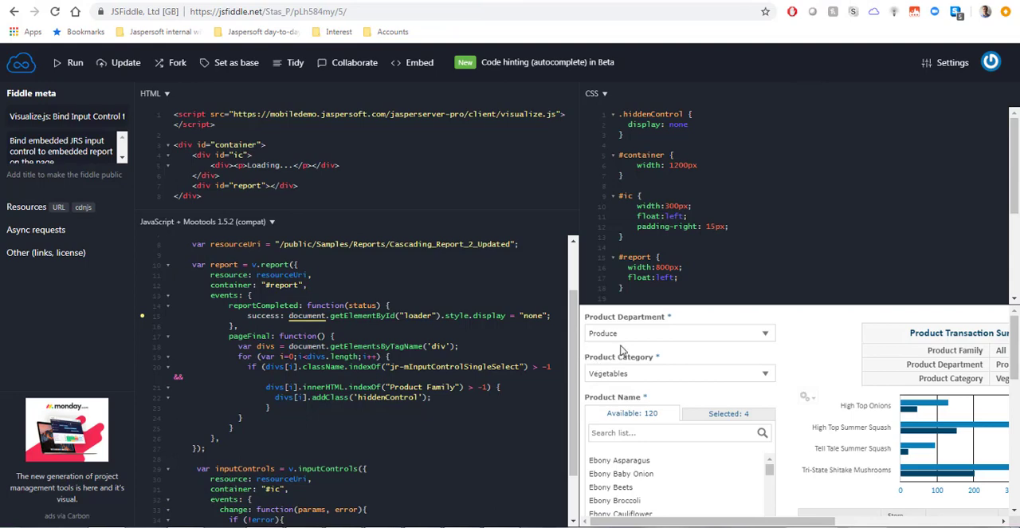
# - Scroll the JavaScript panel up to the visualize() auth block
pyautogui.scroll(3)
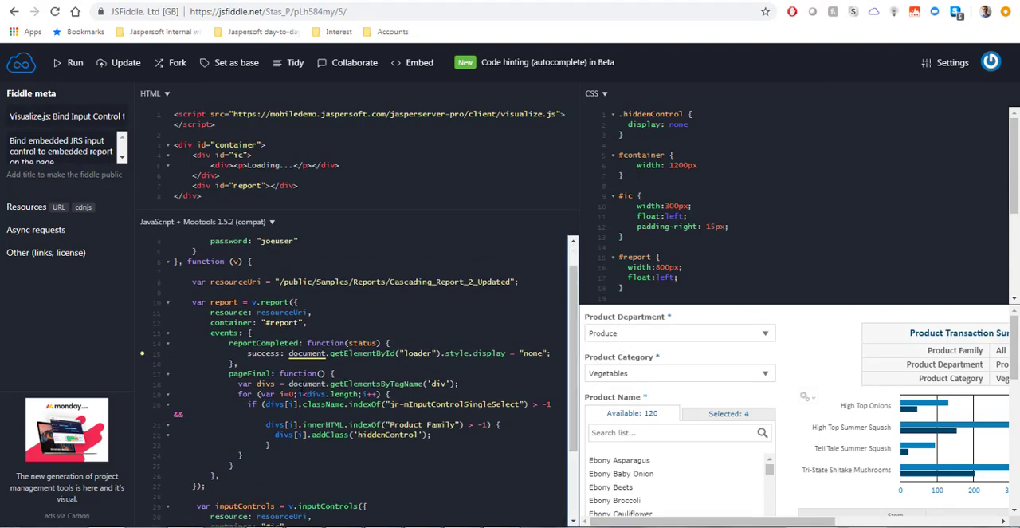
pyautogui.moveTo(682, 376)
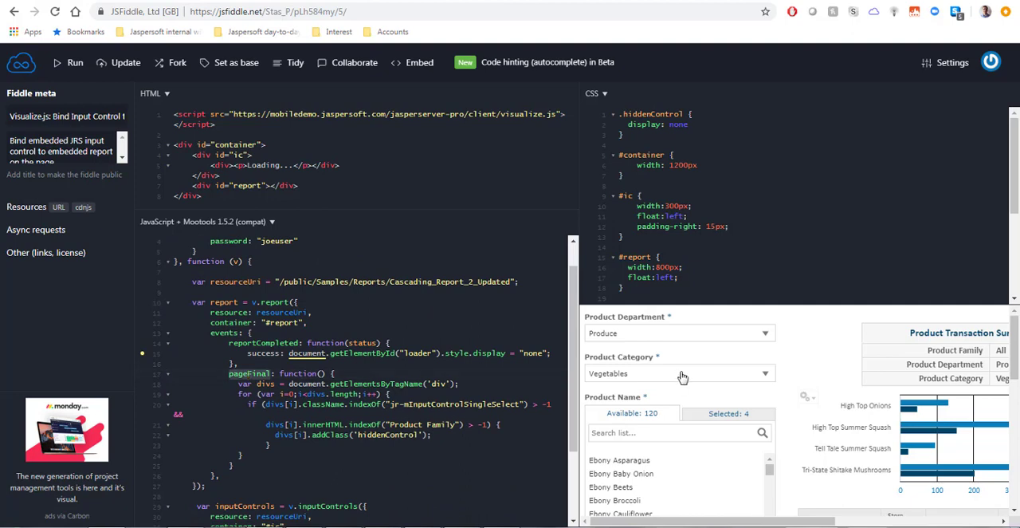
pyautogui.moveTo(574, 352)
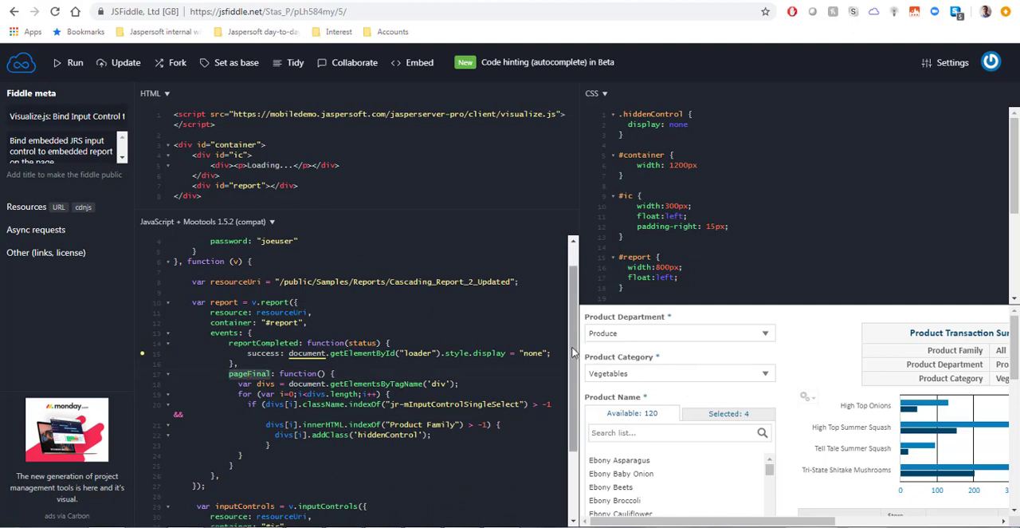
pyautogui.scroll(3)
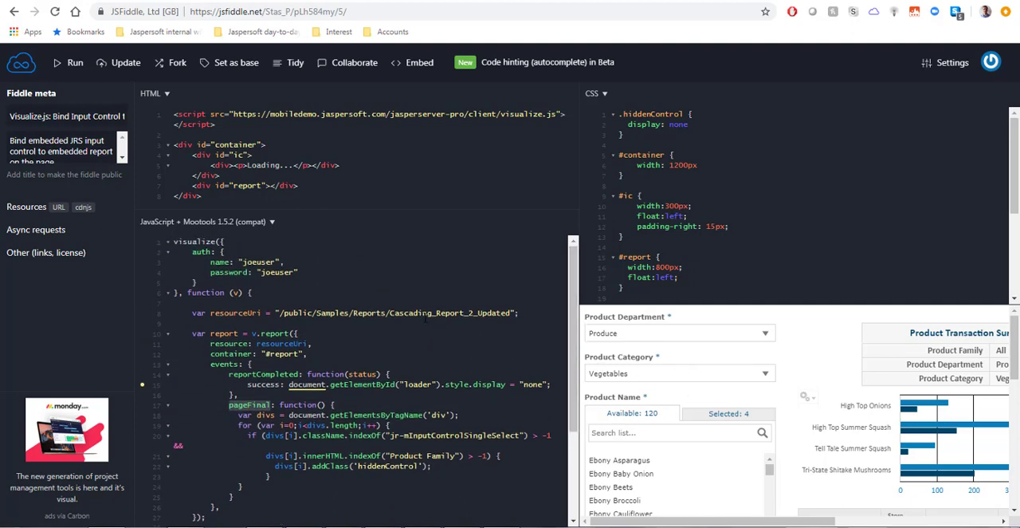